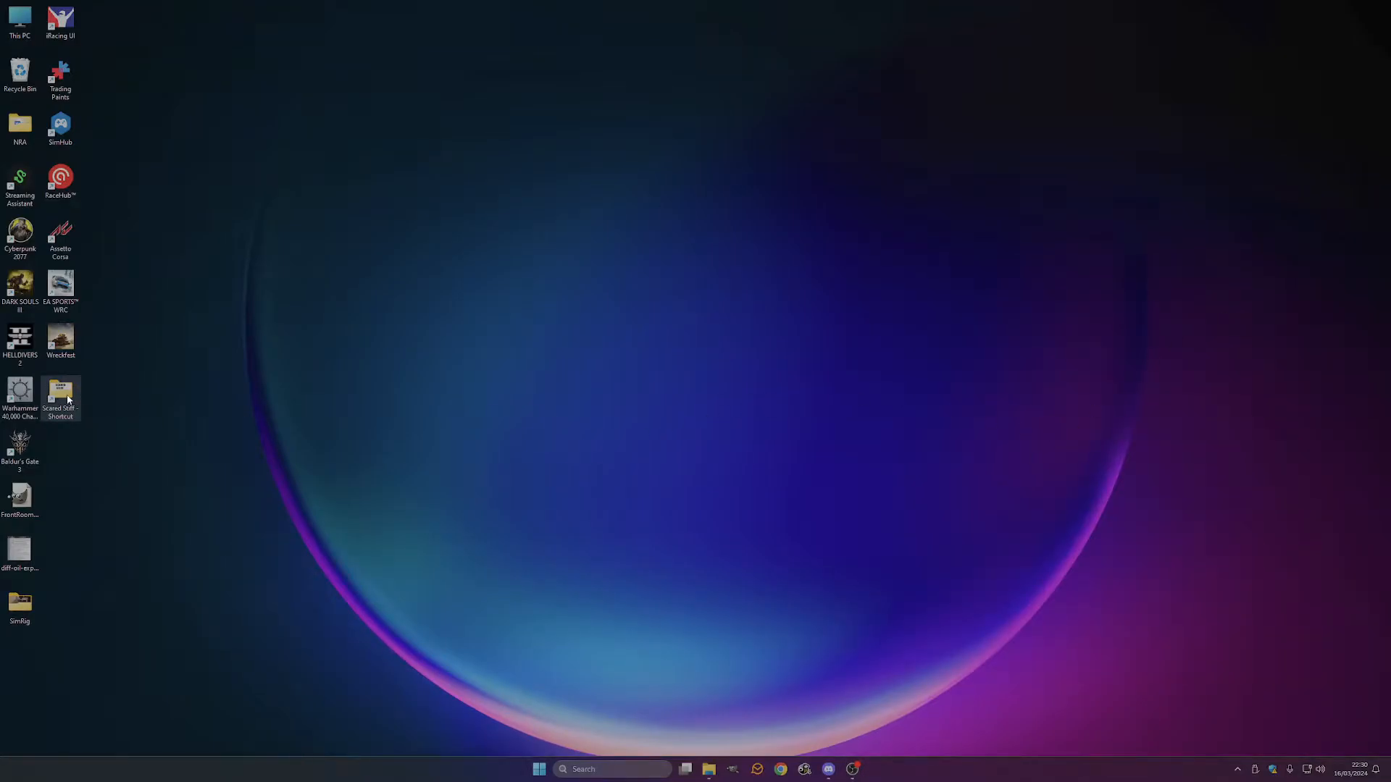
Browse into Scared Stiff > Playfield and bring up options for the 300dpi PNG scan.
double_click(59, 393)
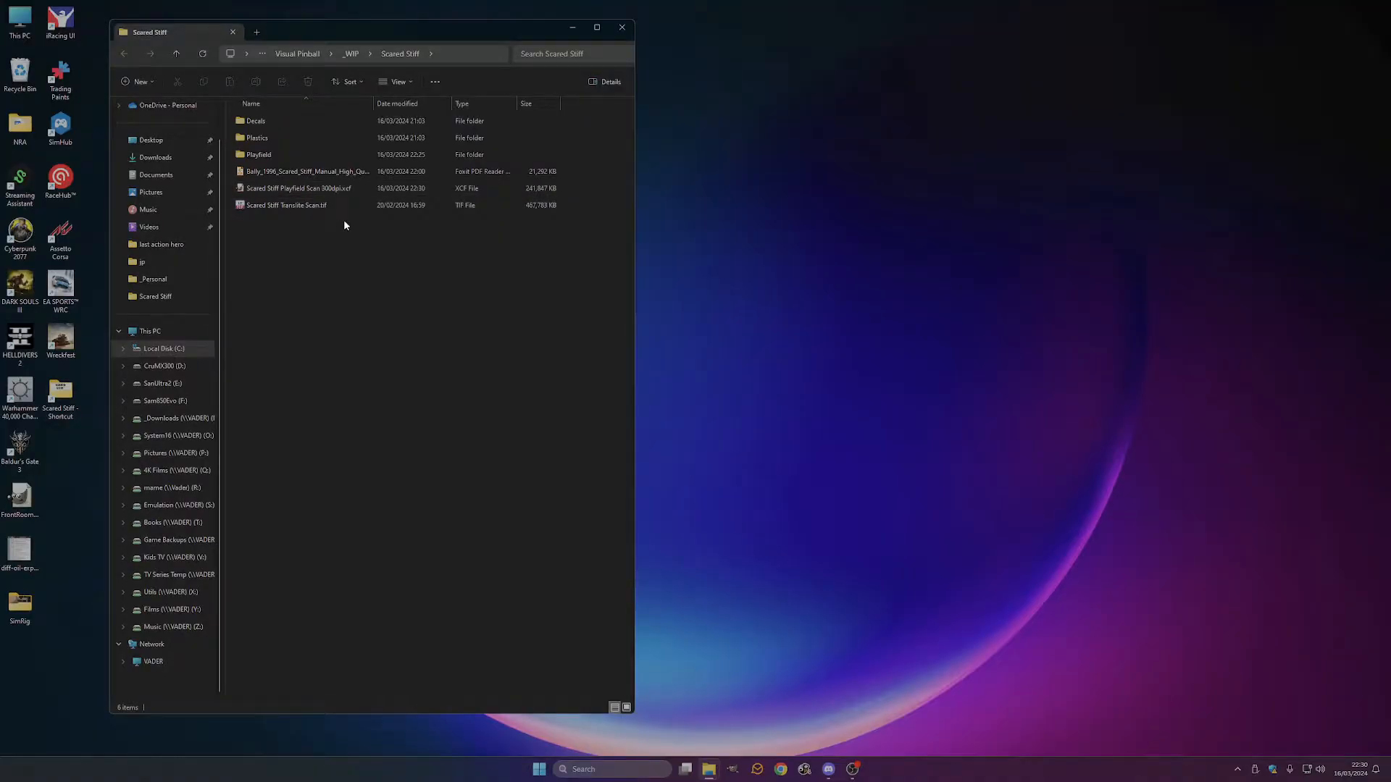
left_click(257, 155)
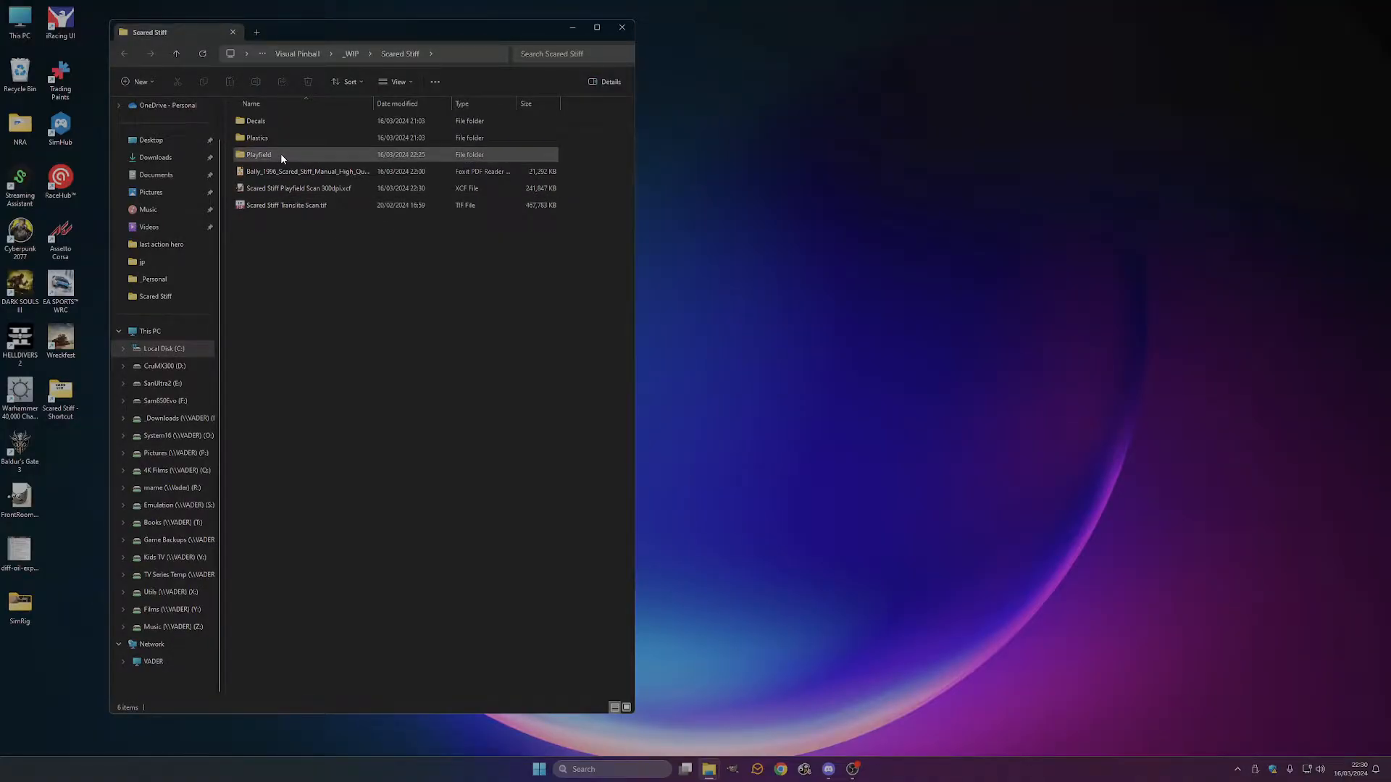
double_click(258, 155)
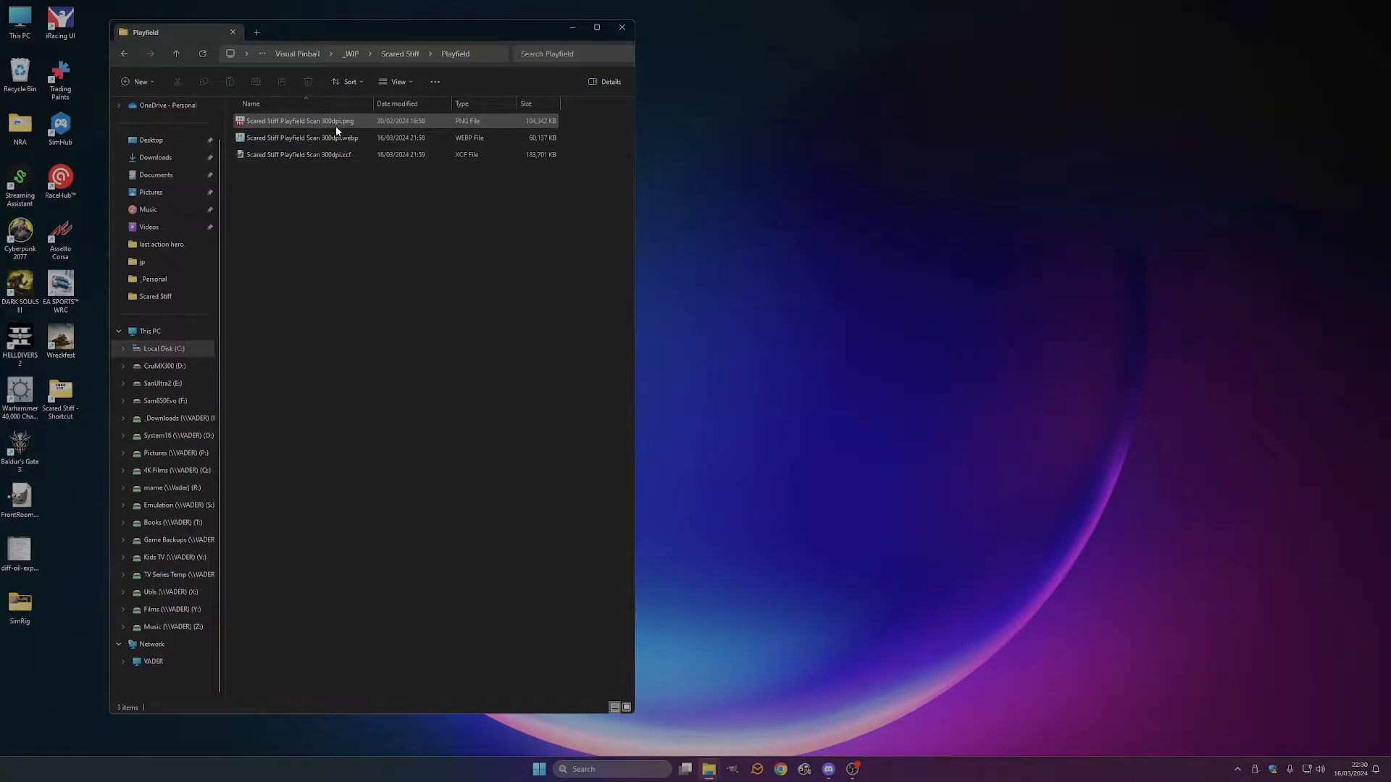
right_click(298, 120)
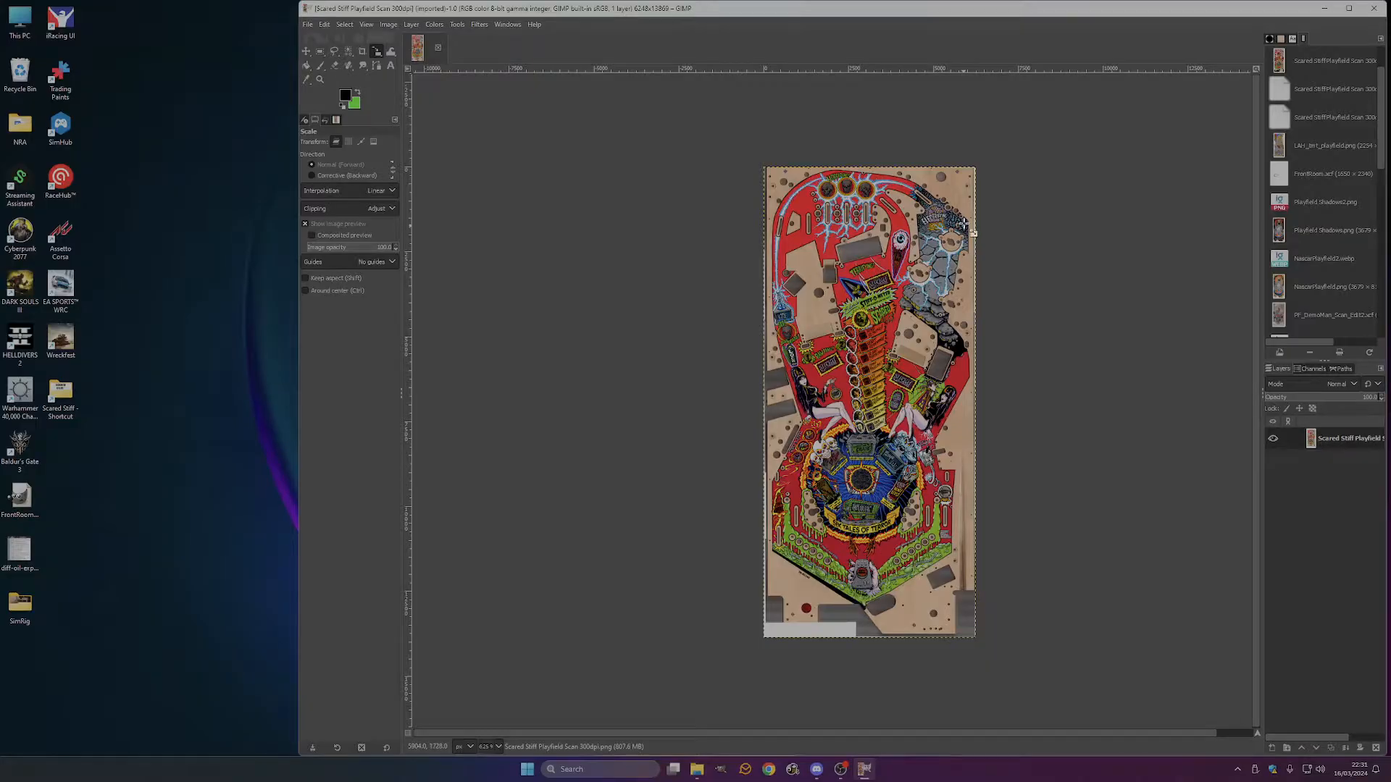
mouse_move(991, 215)
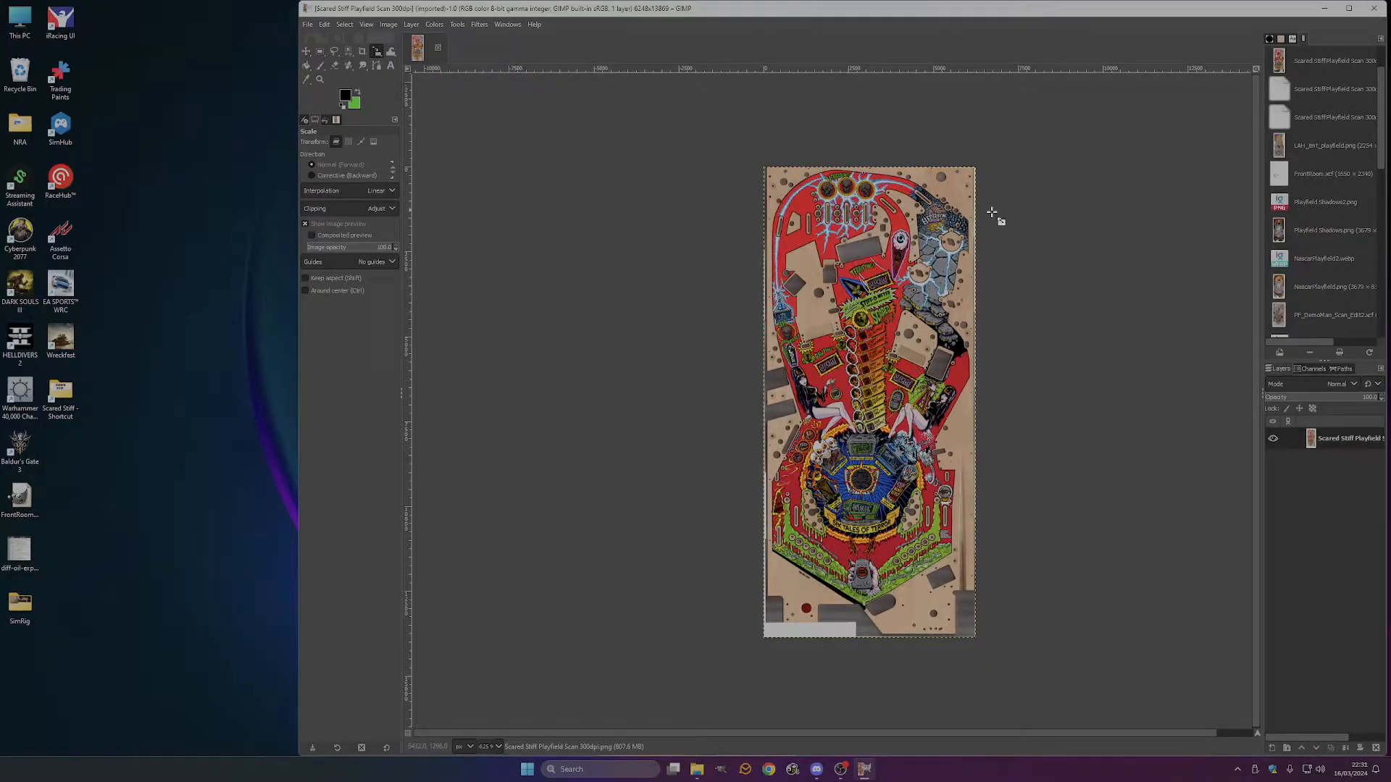
mouse_move(1242, 436)
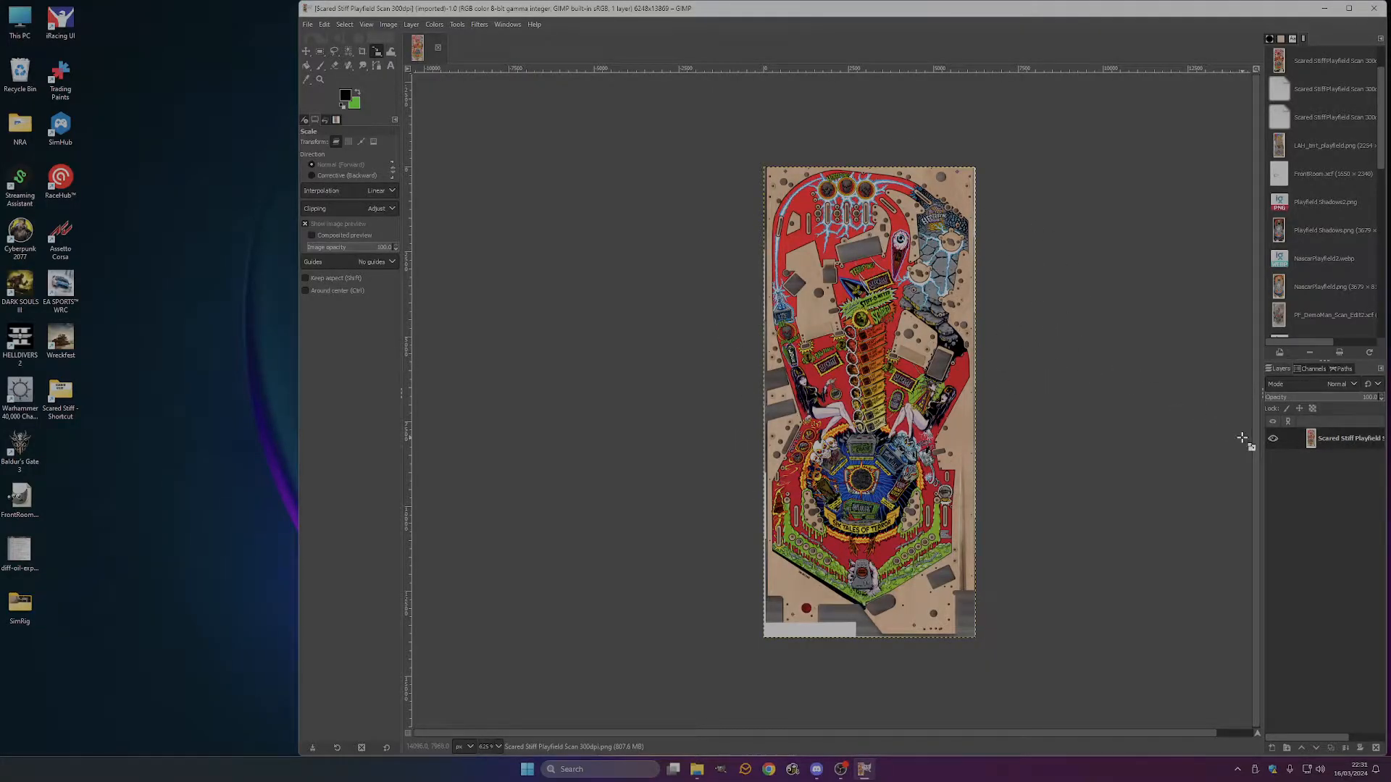
Add a new empty layer above the scan and make red the foreground colour.
right_click(1349, 437)
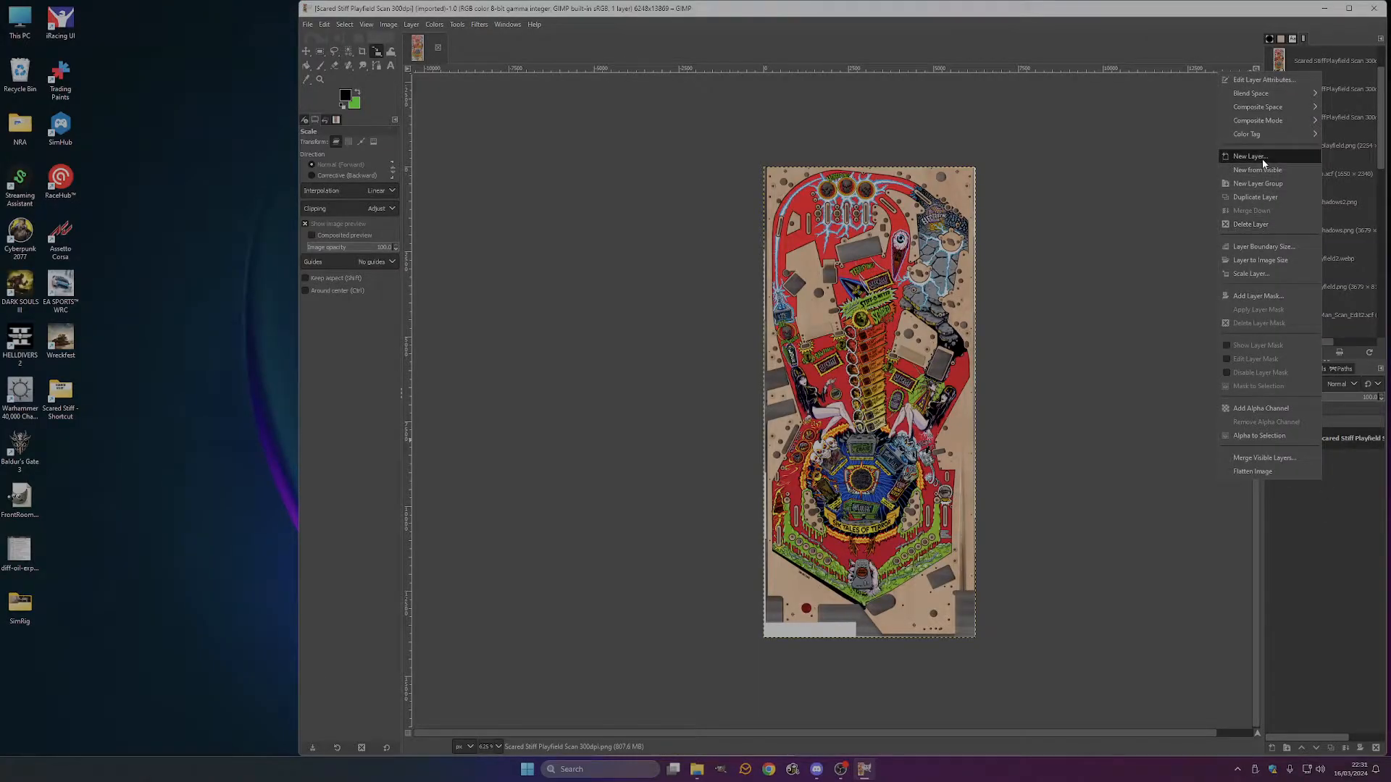
left_click(1249, 156)
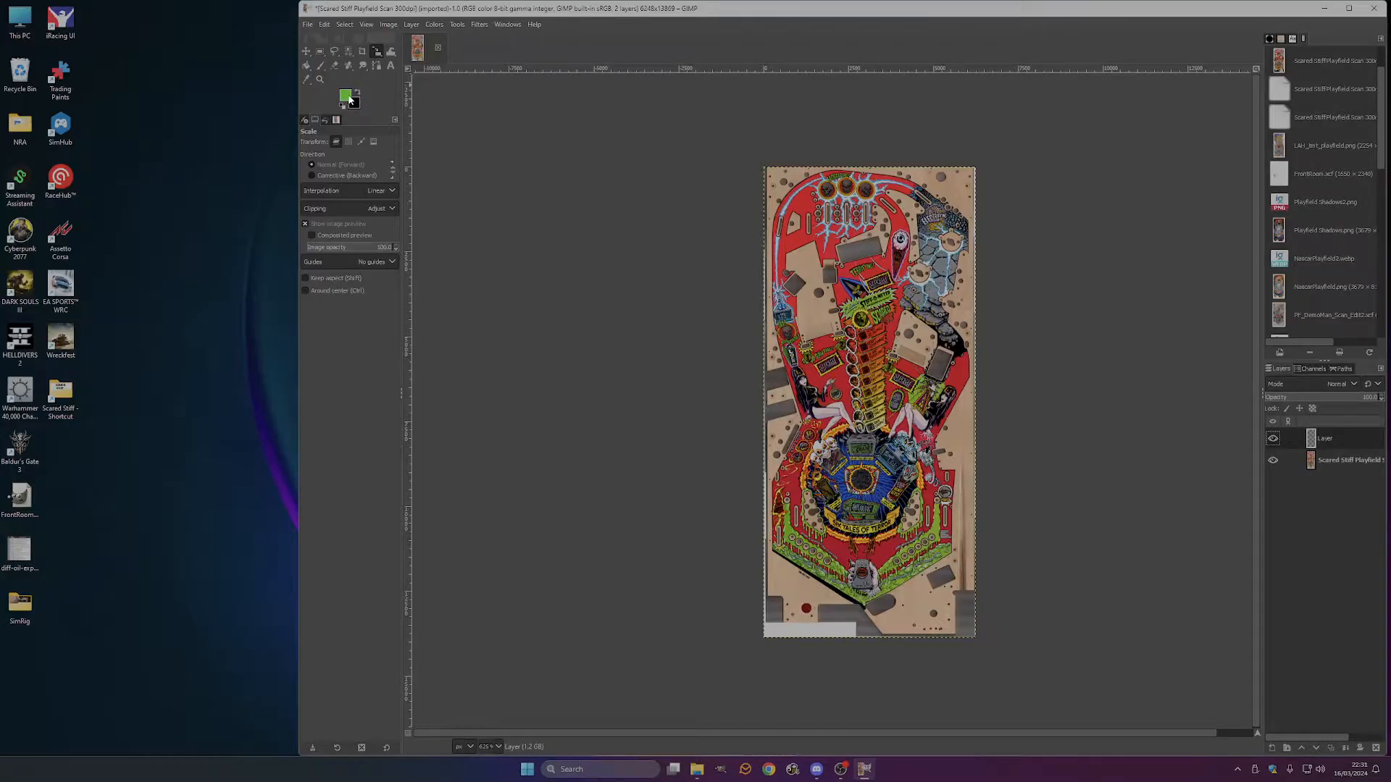
left_click(344, 95)
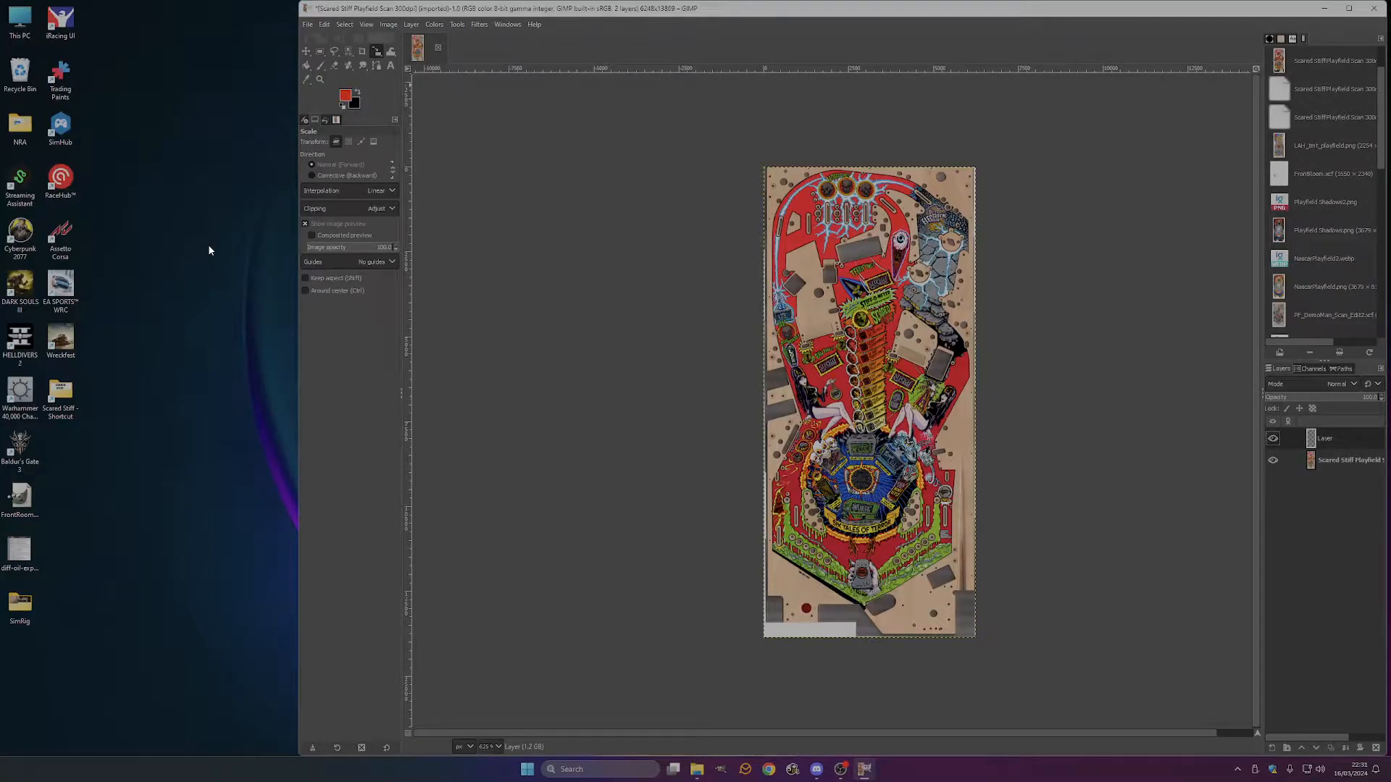
mouse_move(474, 67)
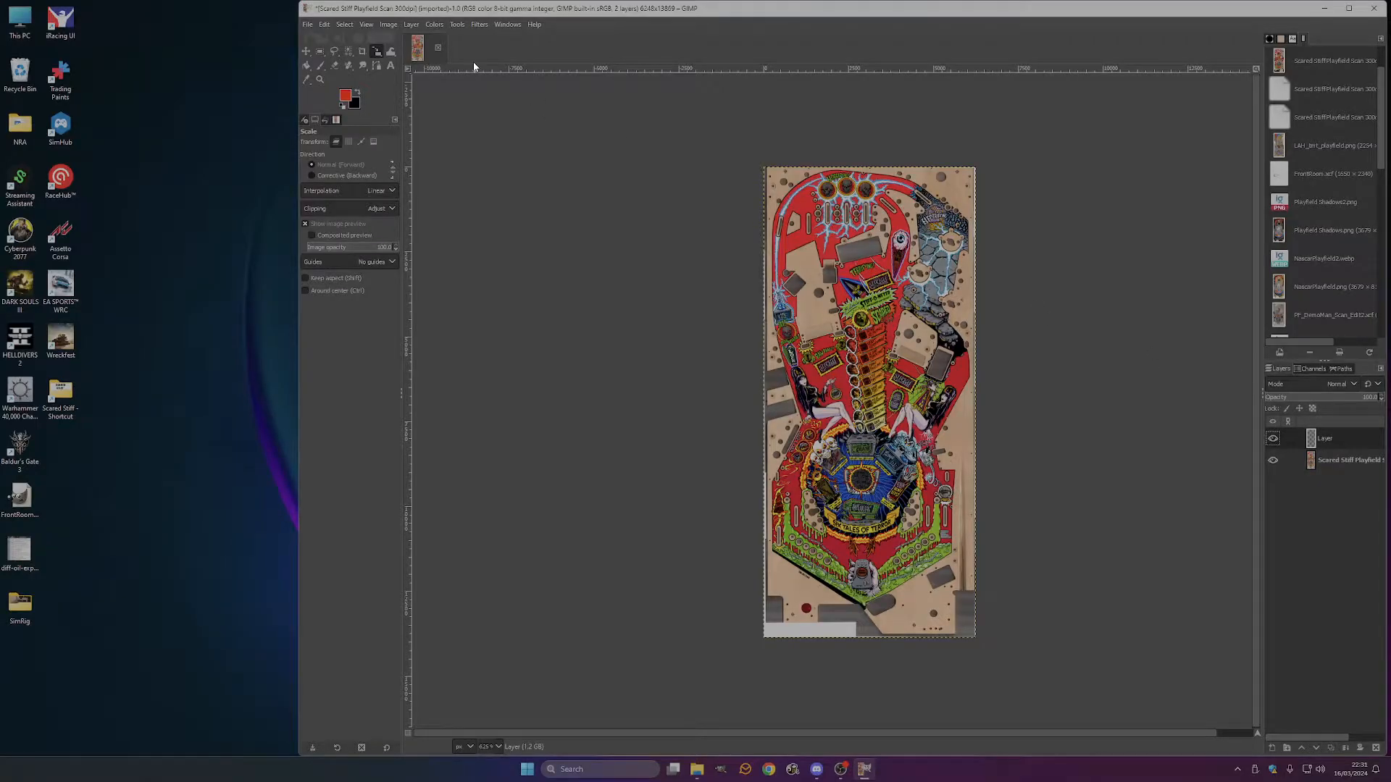
left_click(320, 64)
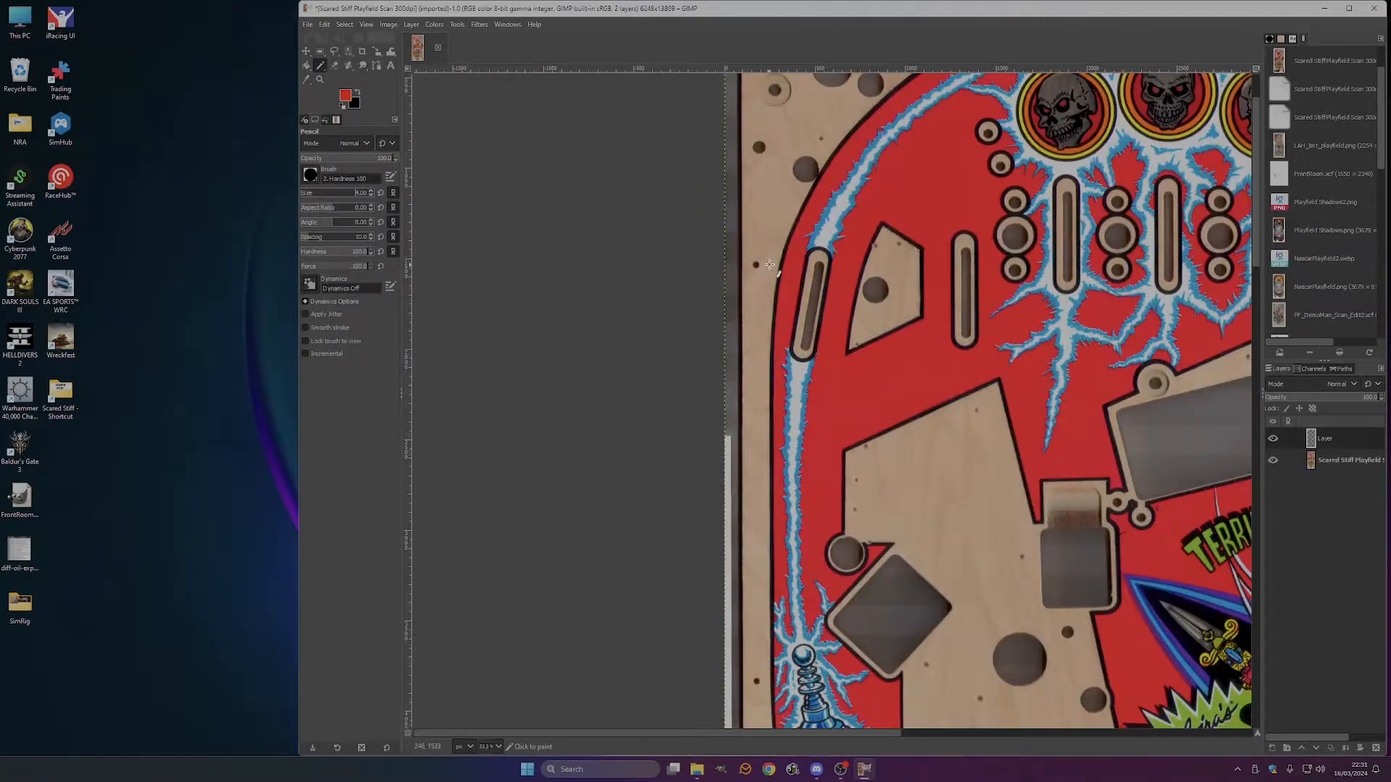
Zoom in on the playfield's top-left edge to place a red reference dot.
scroll("down", 3)
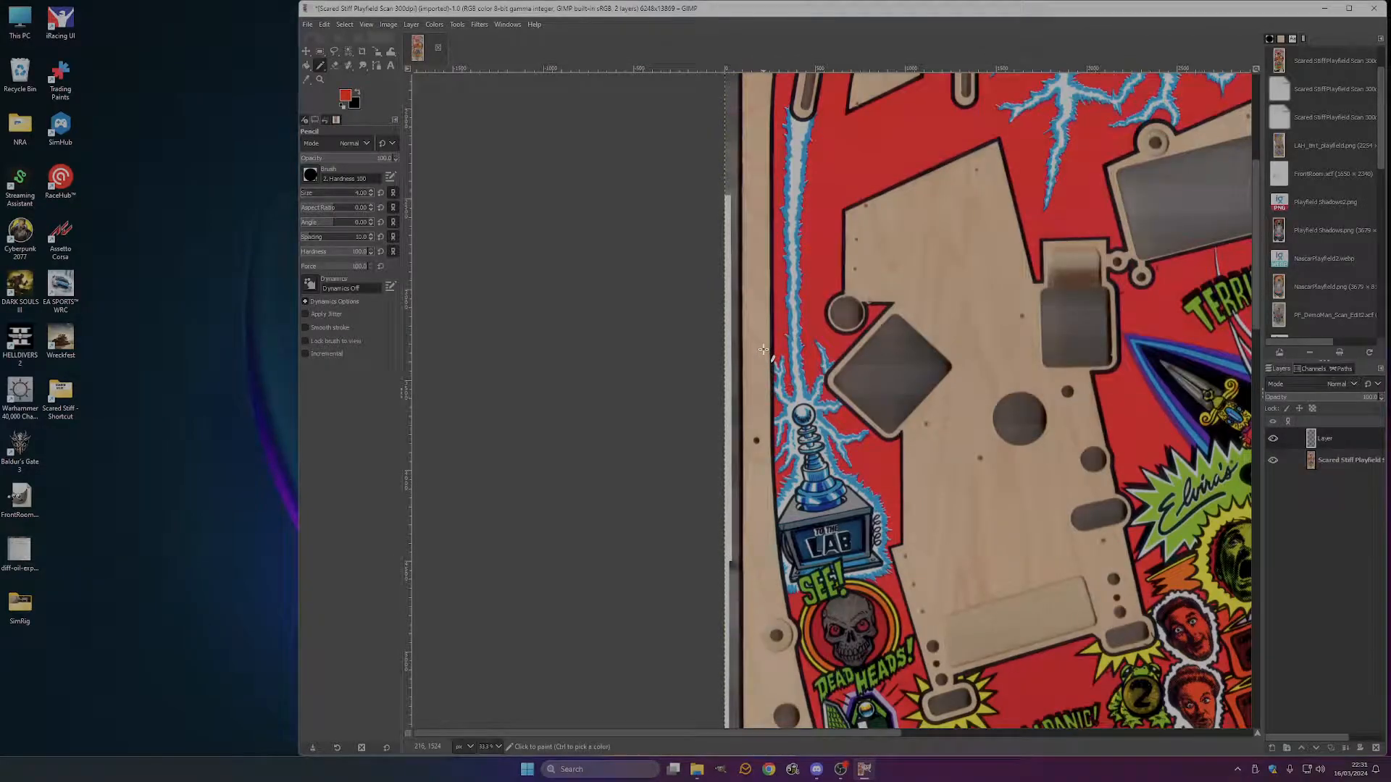
scroll("down", 3)
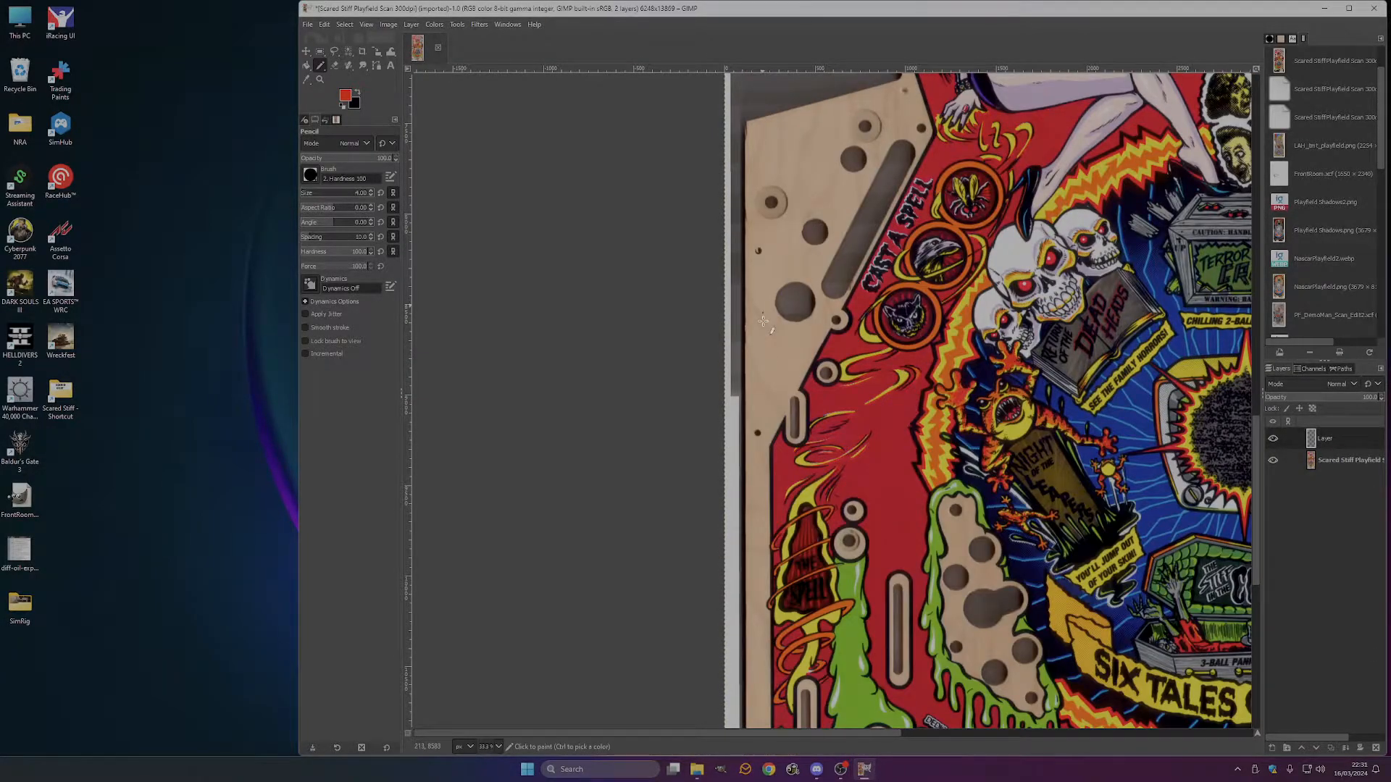
scroll("up", 3)
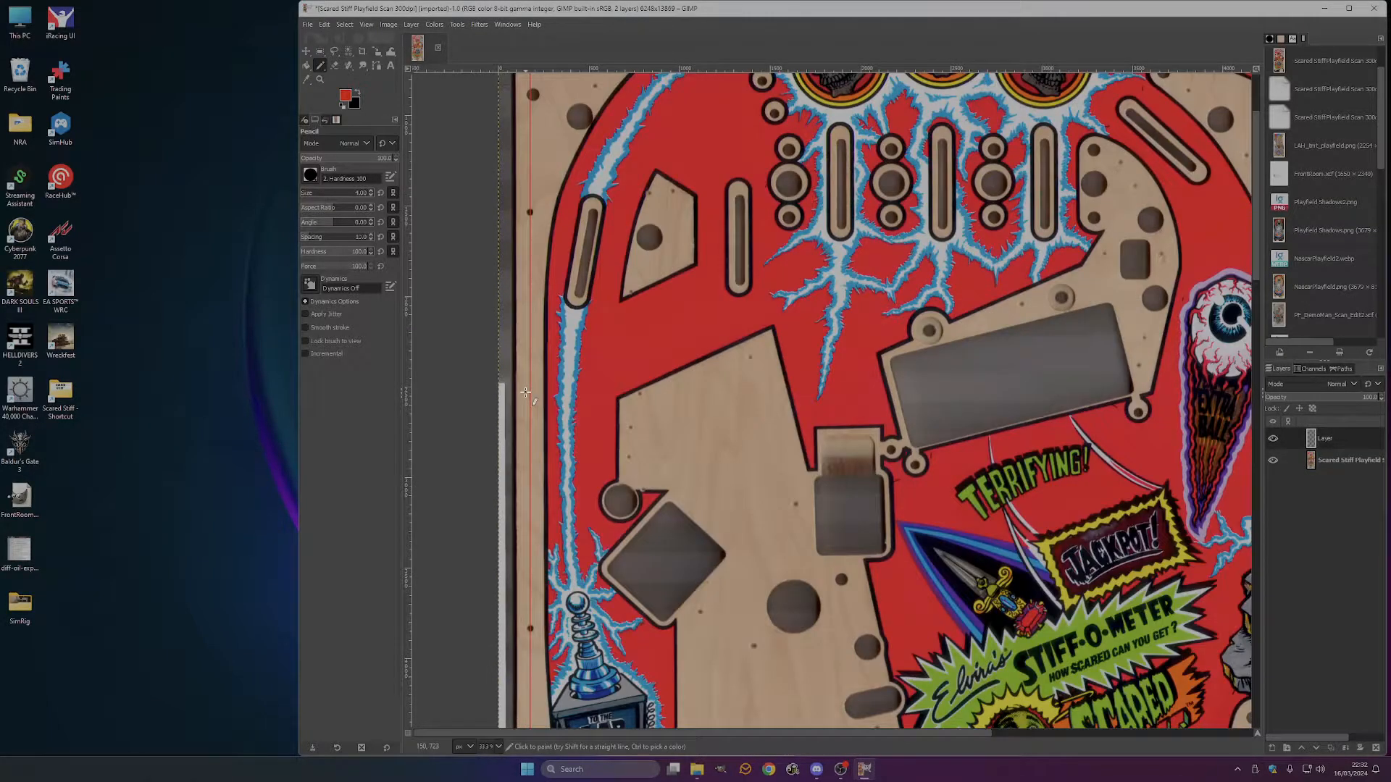
Scroll down the left edge and draw a straight red reference line to its bottom.
scroll("down", 3)
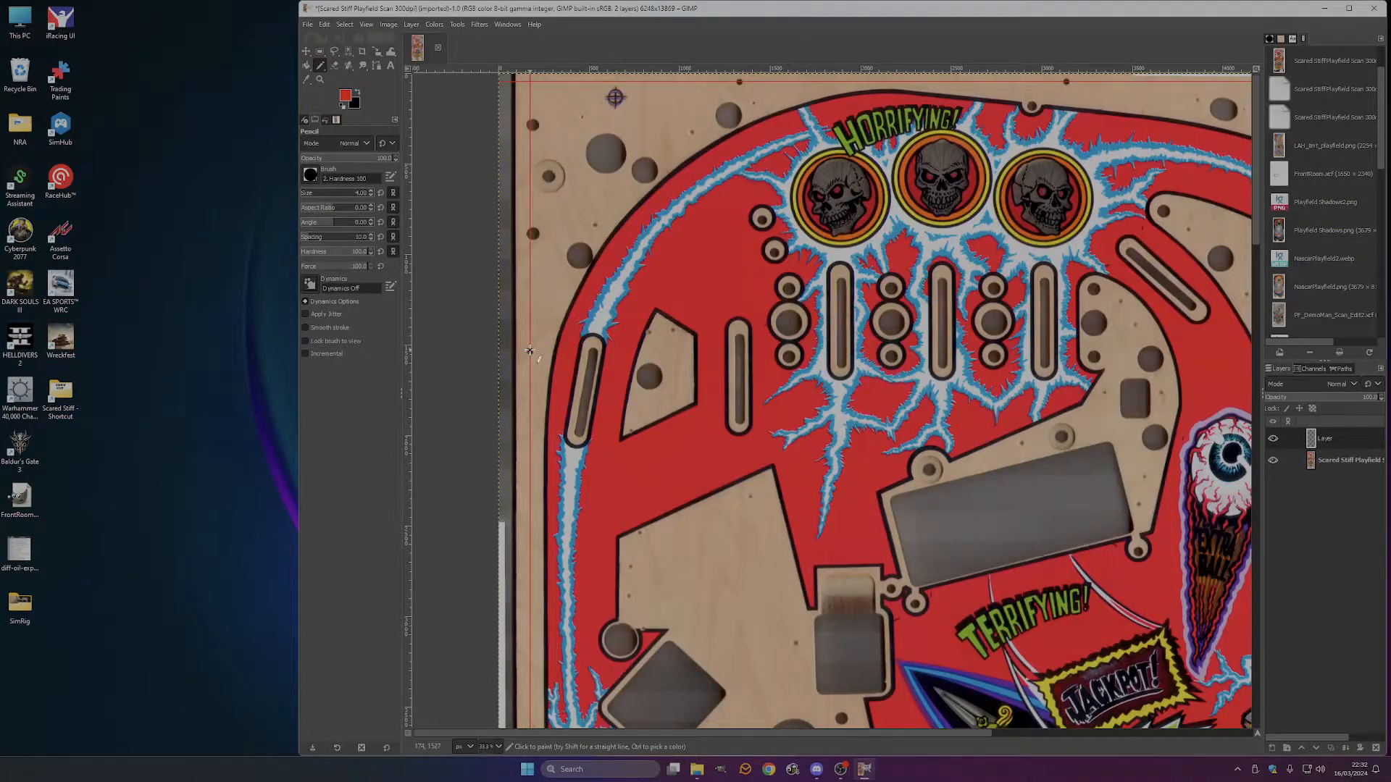
scroll("down", 3)
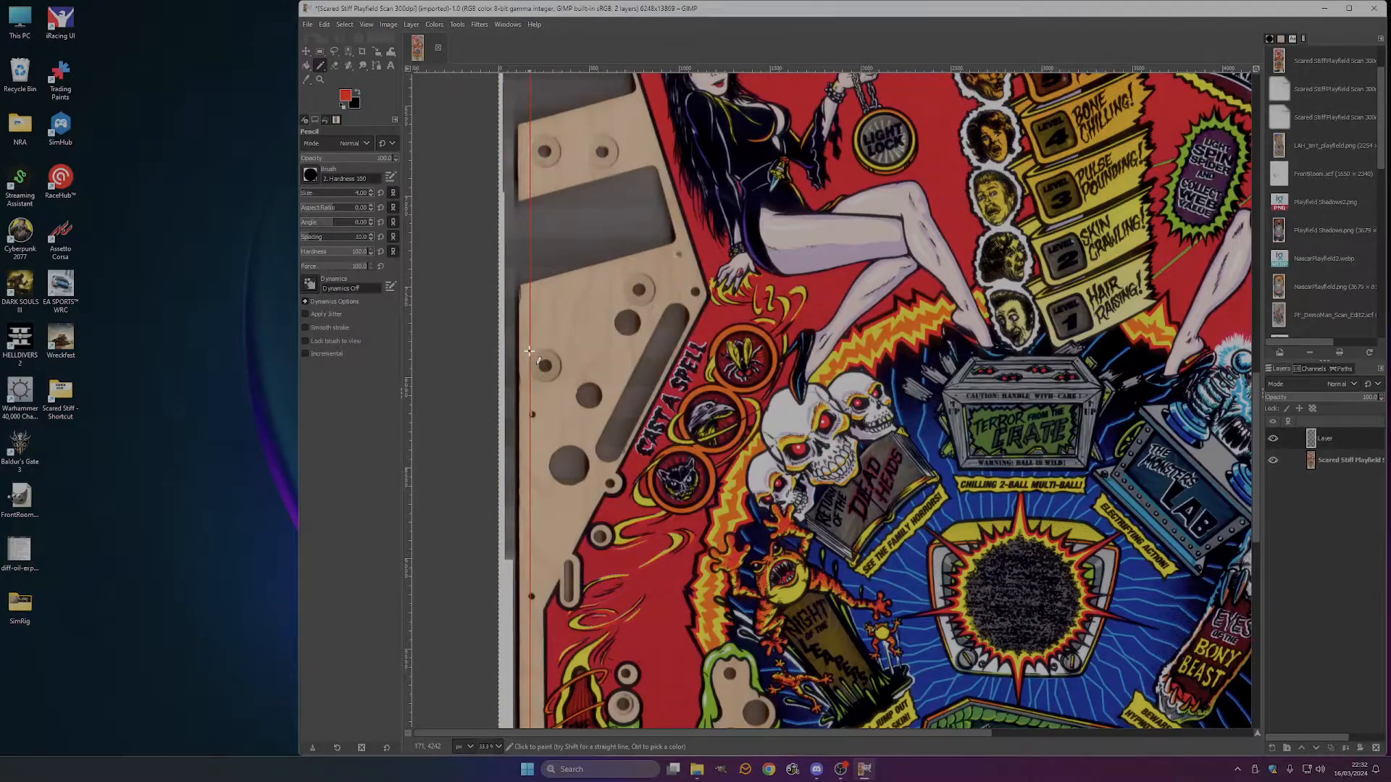
scroll("down", 3)
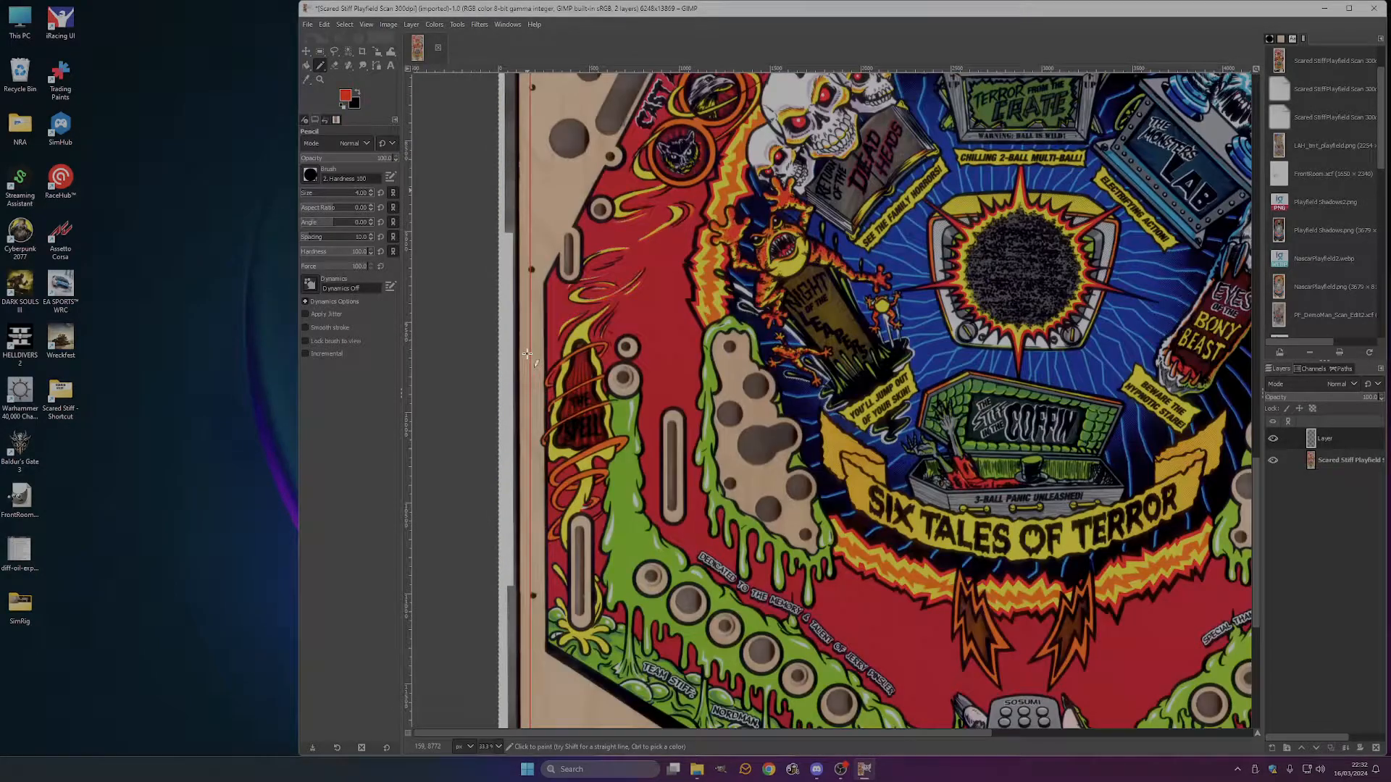
scroll("down", 3)
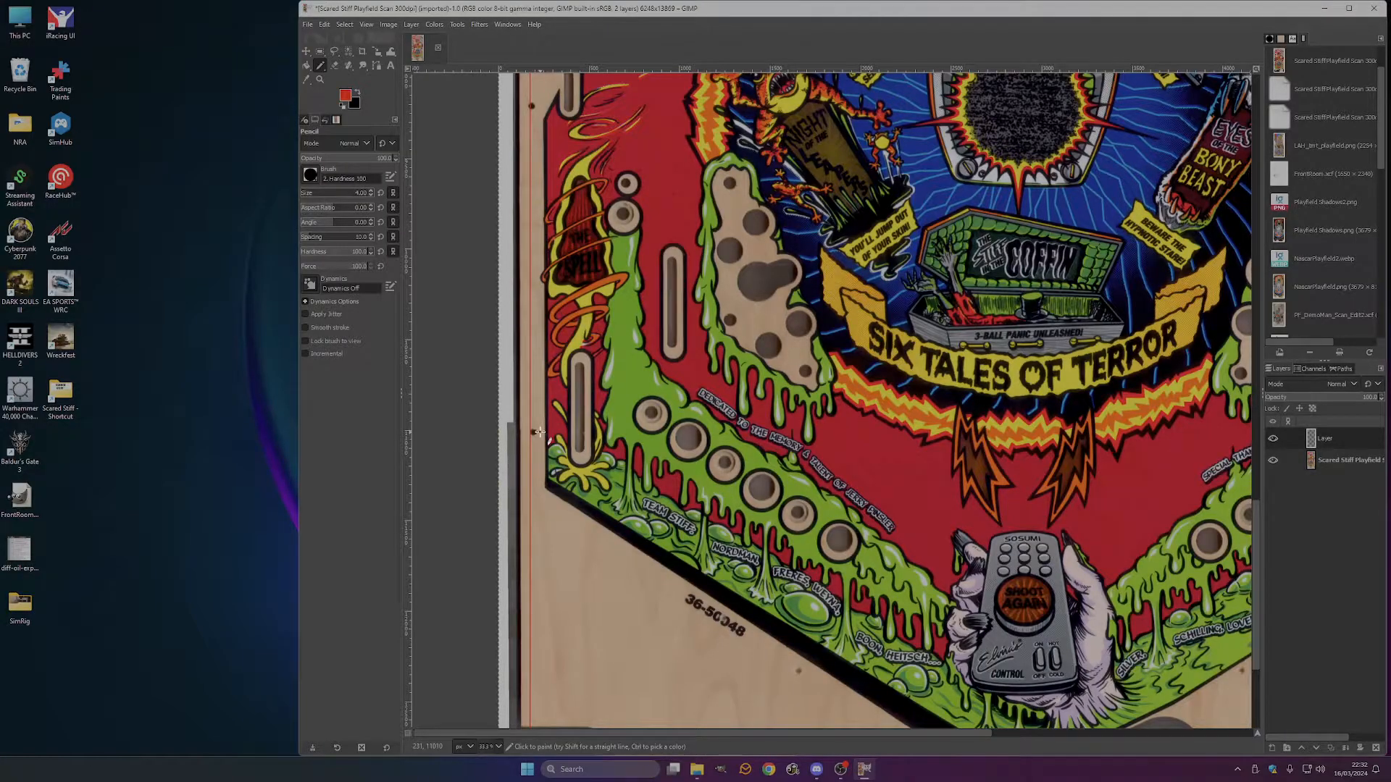
scroll("down", 3)
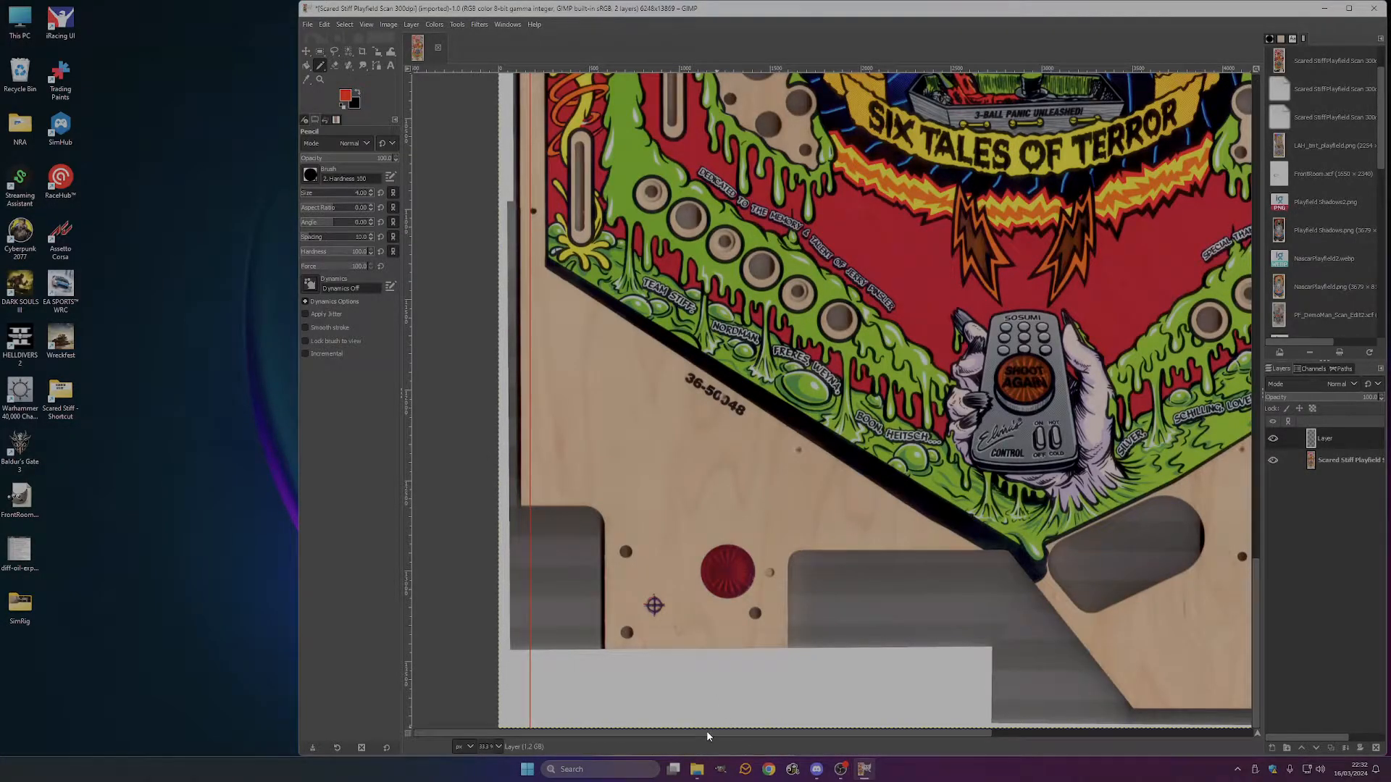
scroll("down", 3)
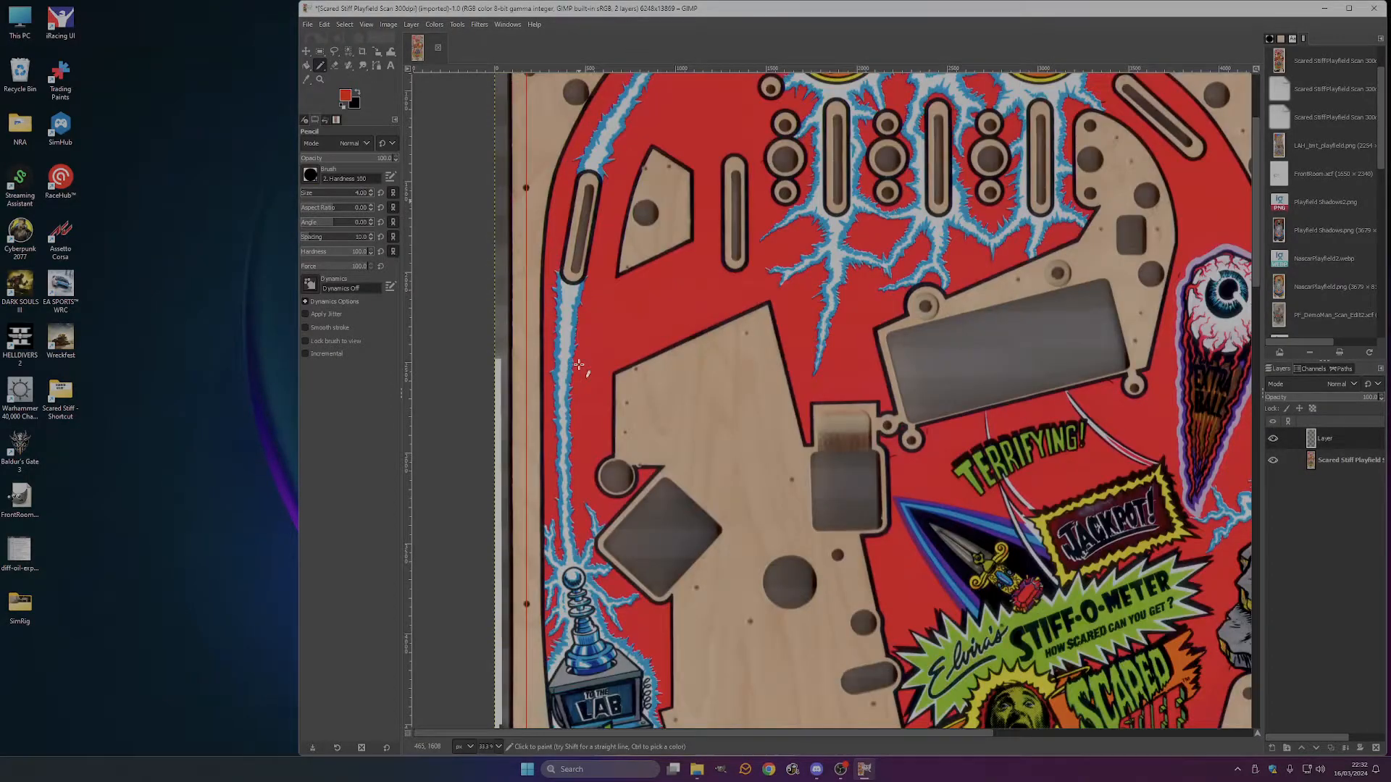
scroll("down", 3)
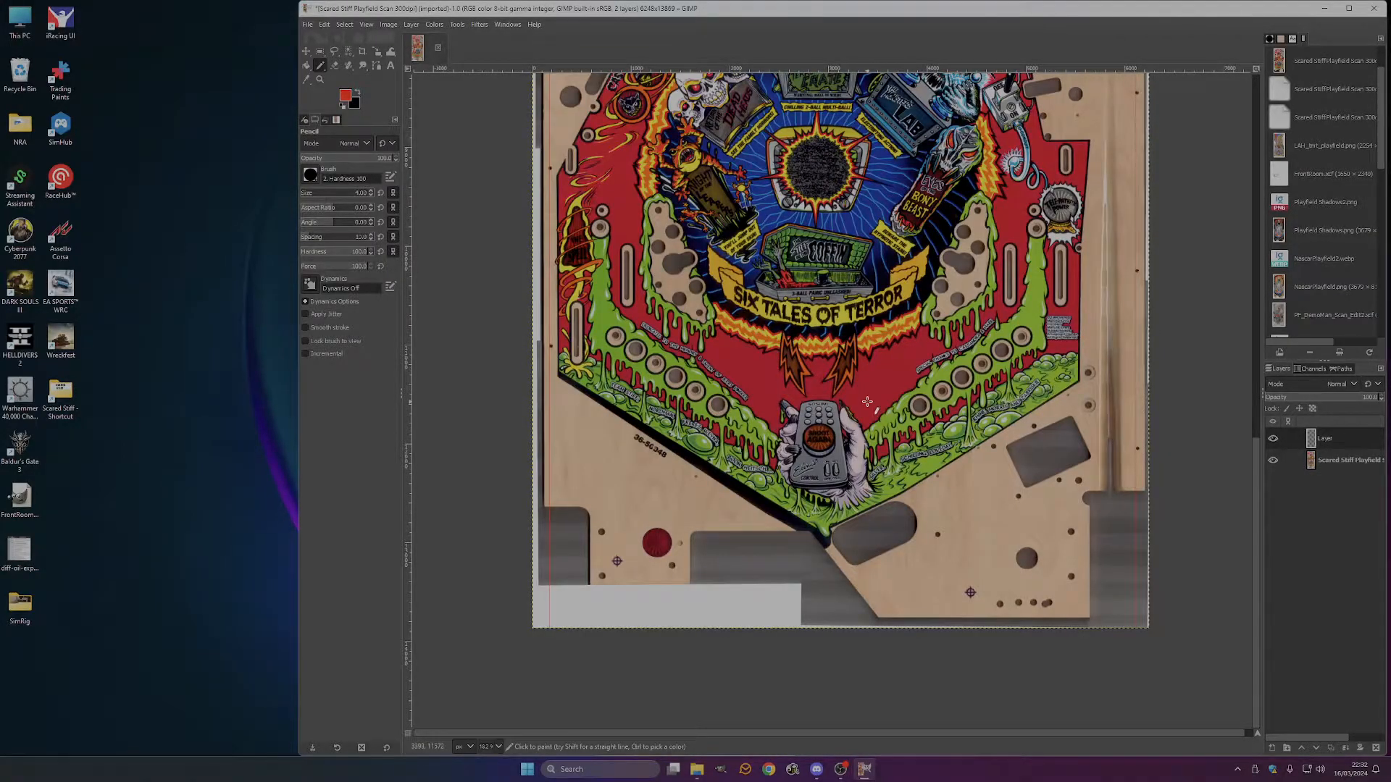
scroll("up", 3)
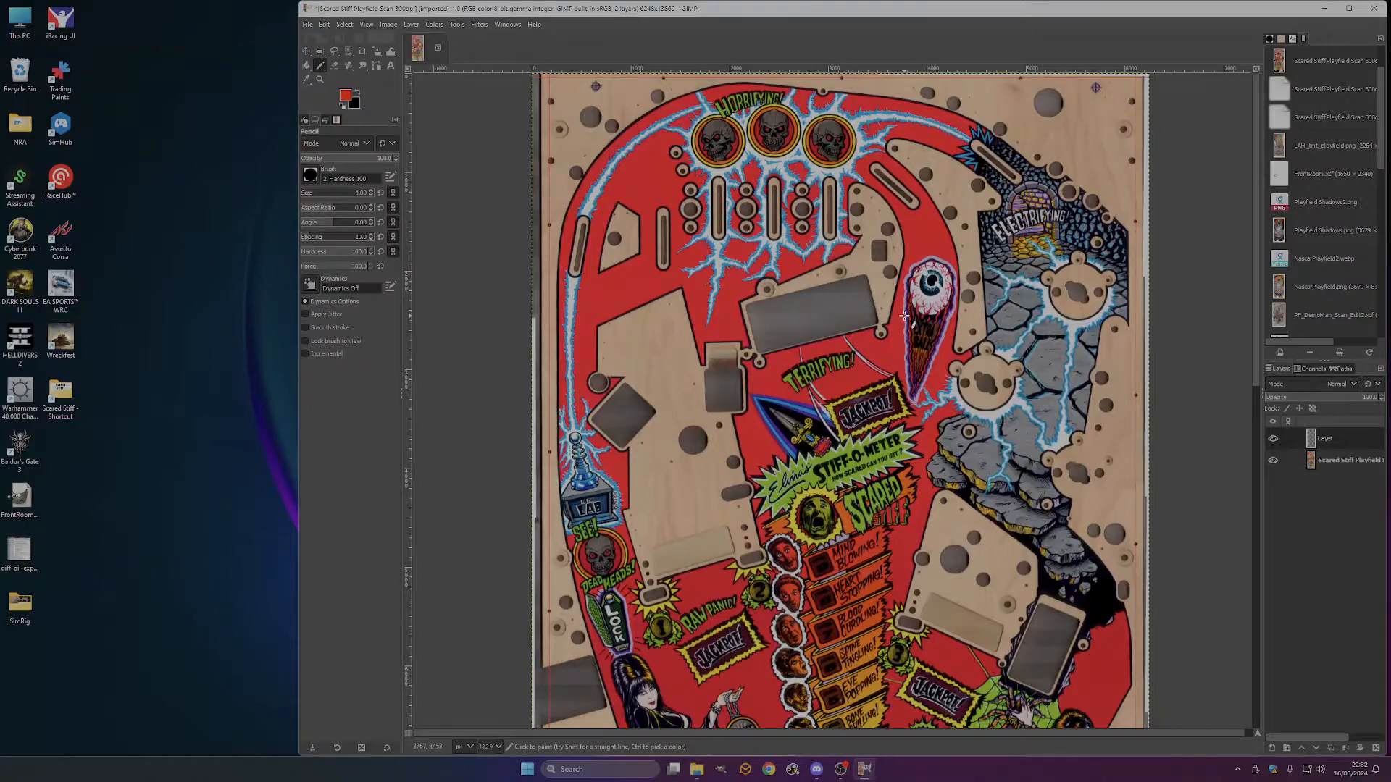
mouse_move(740, 262)
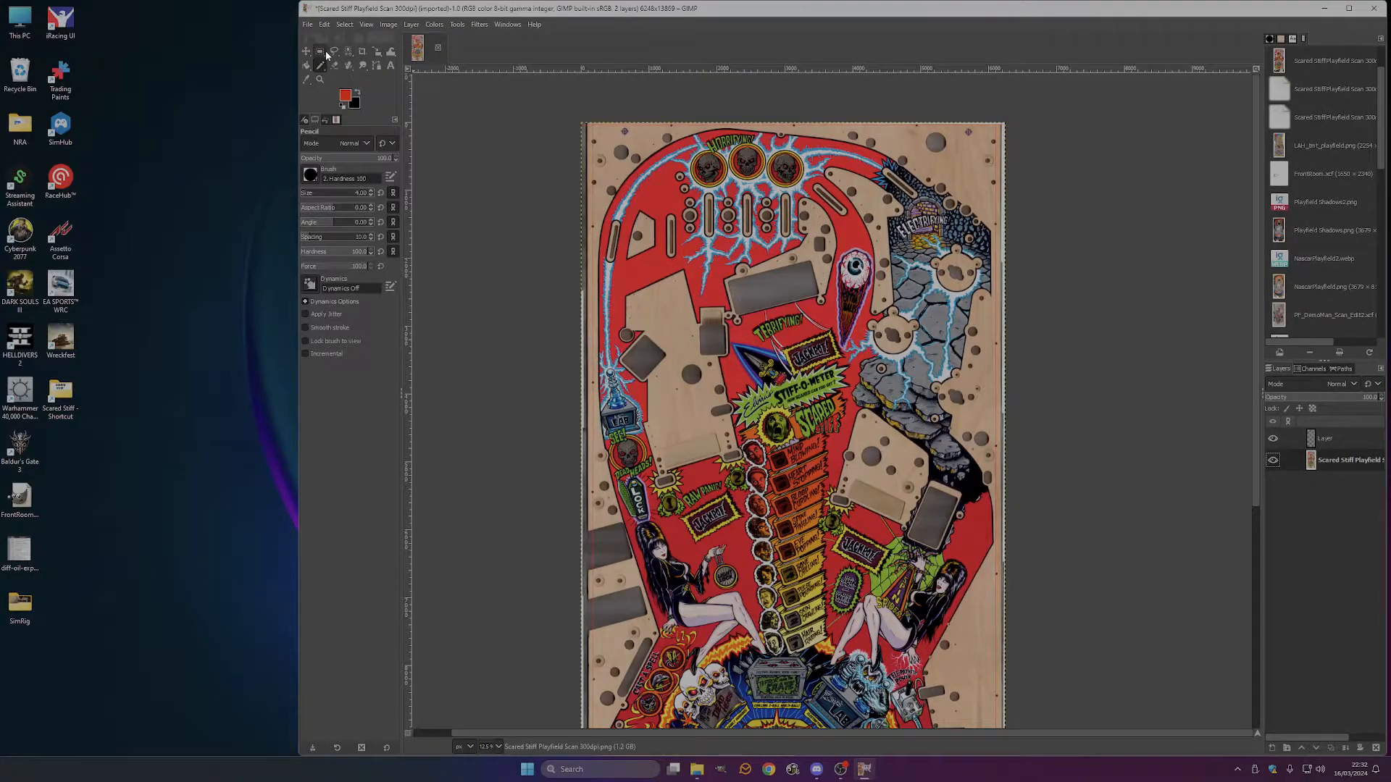
Select a rough rectangle around the playfield and crop the image to it.
left_click(319, 51)
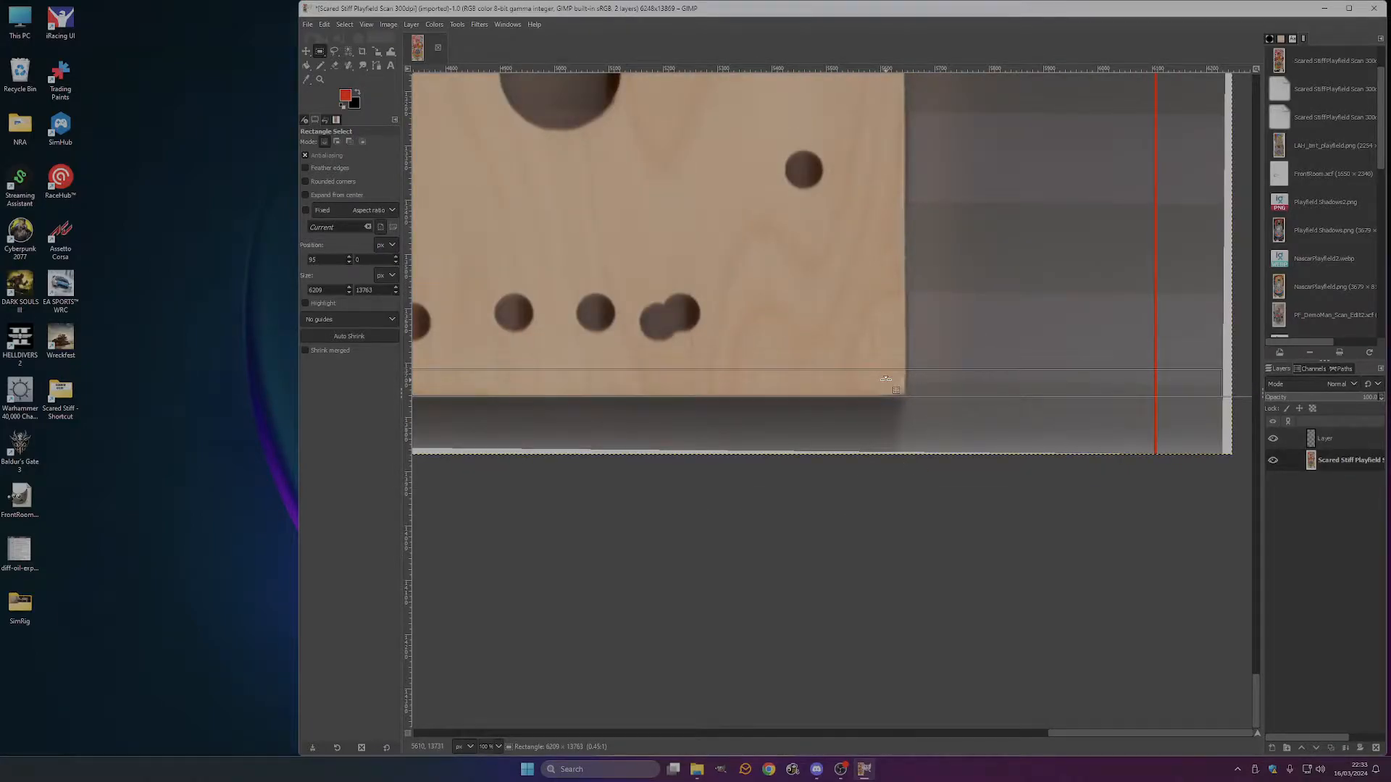
mouse_move(894, 379)
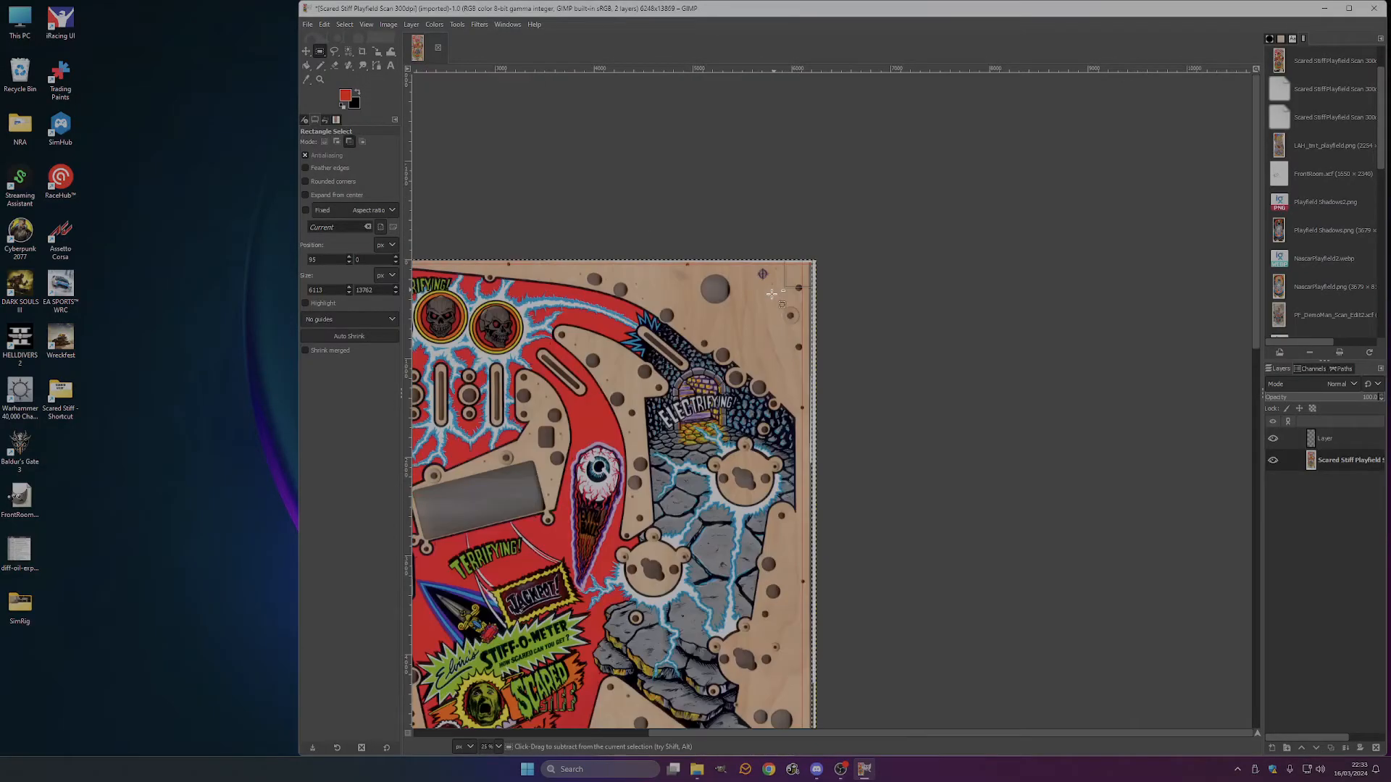
left_click(410, 24)
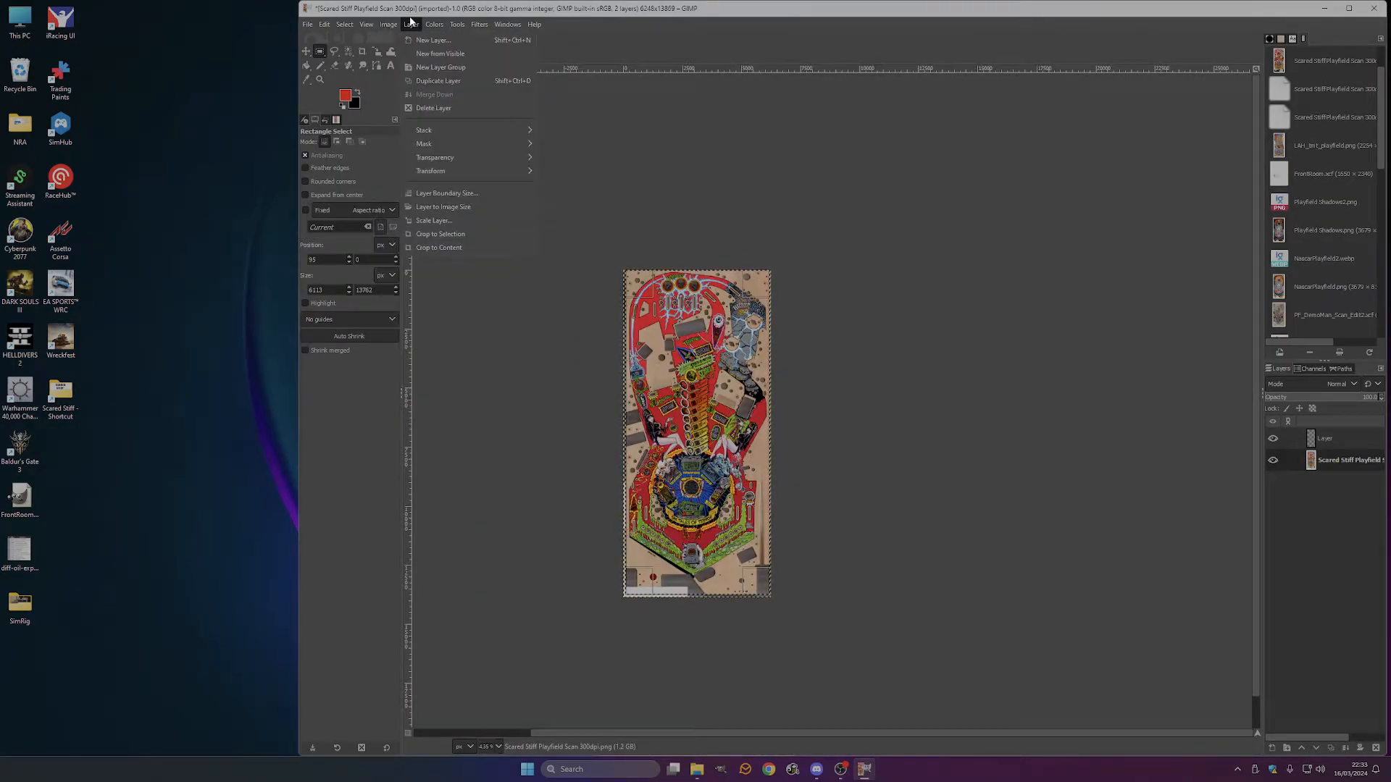
left_click(388, 24)
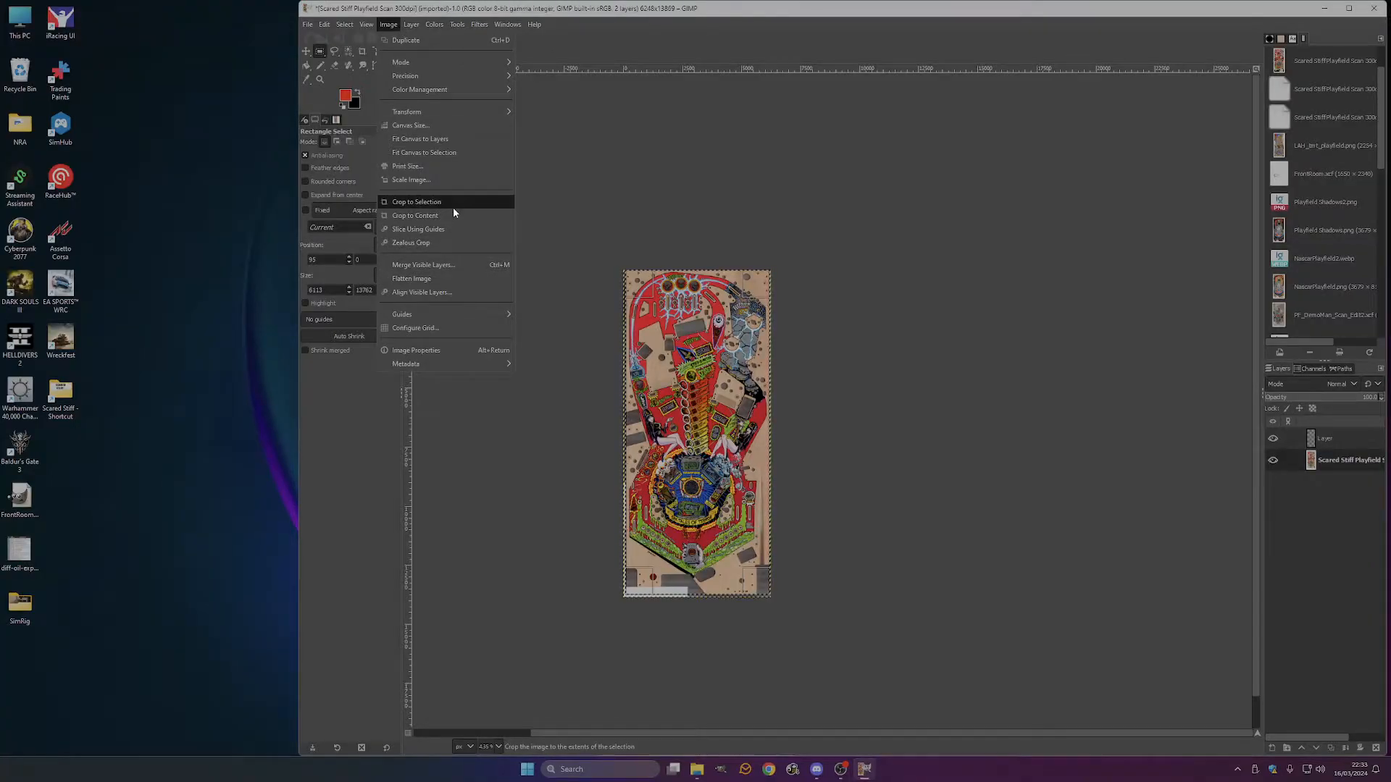
left_click(416, 201)
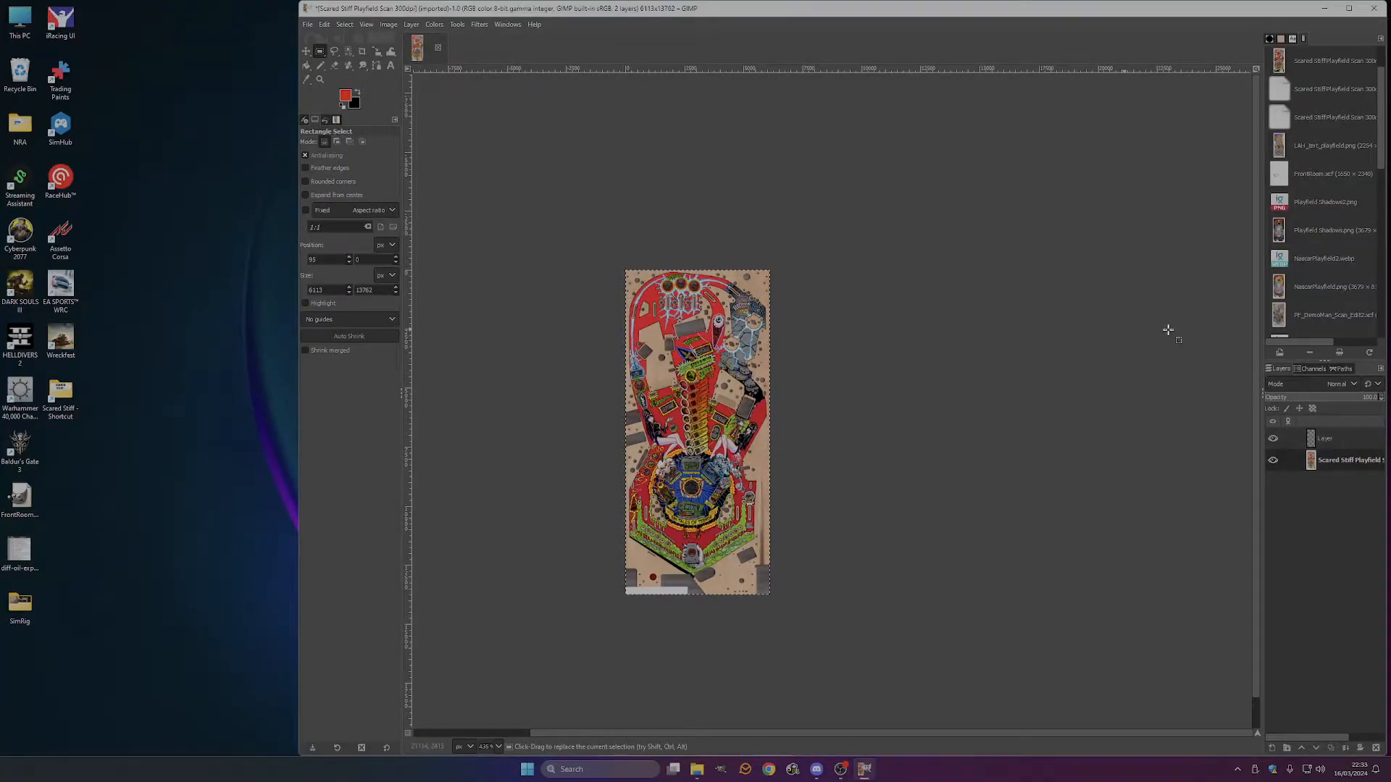
Browse the Layer transform options and zoom in, looking for the Shear command.
left_click(345, 25)
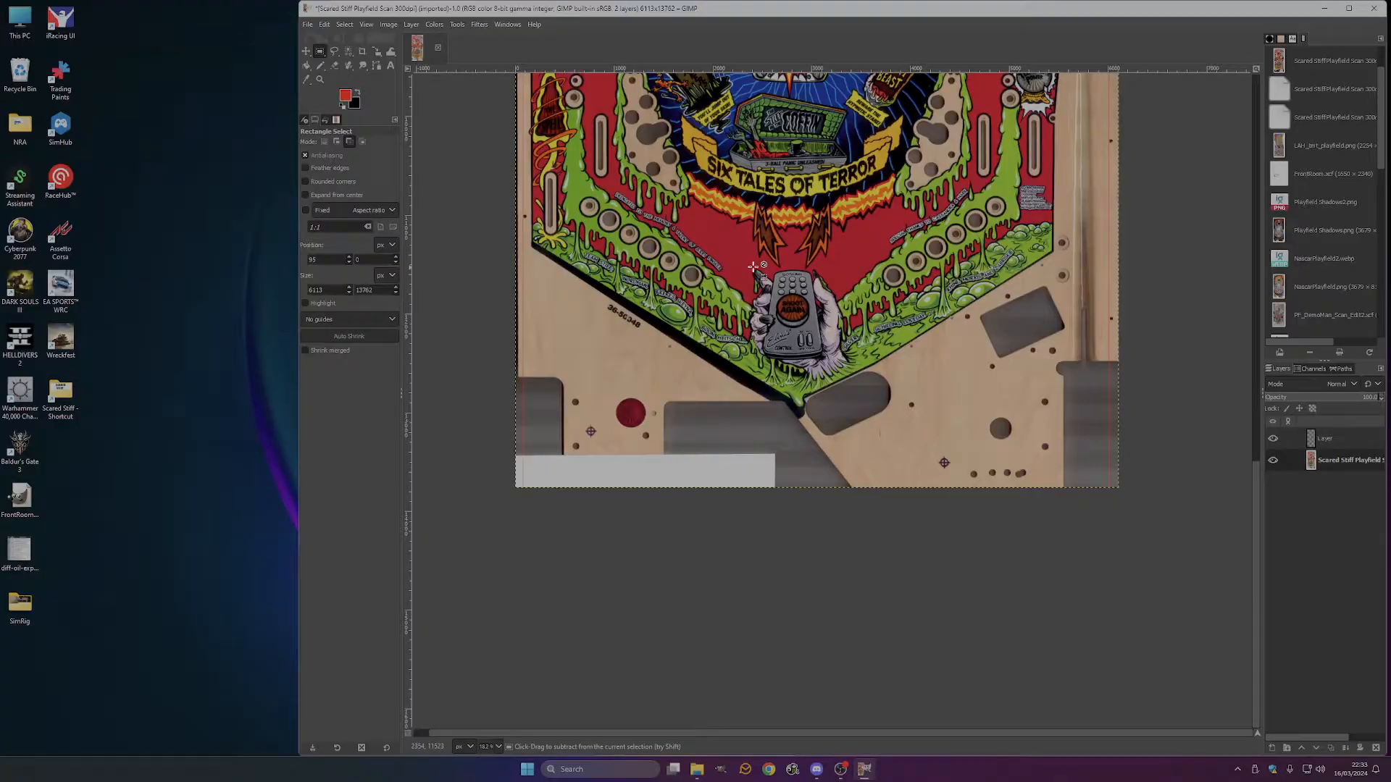
scroll("up", 3)
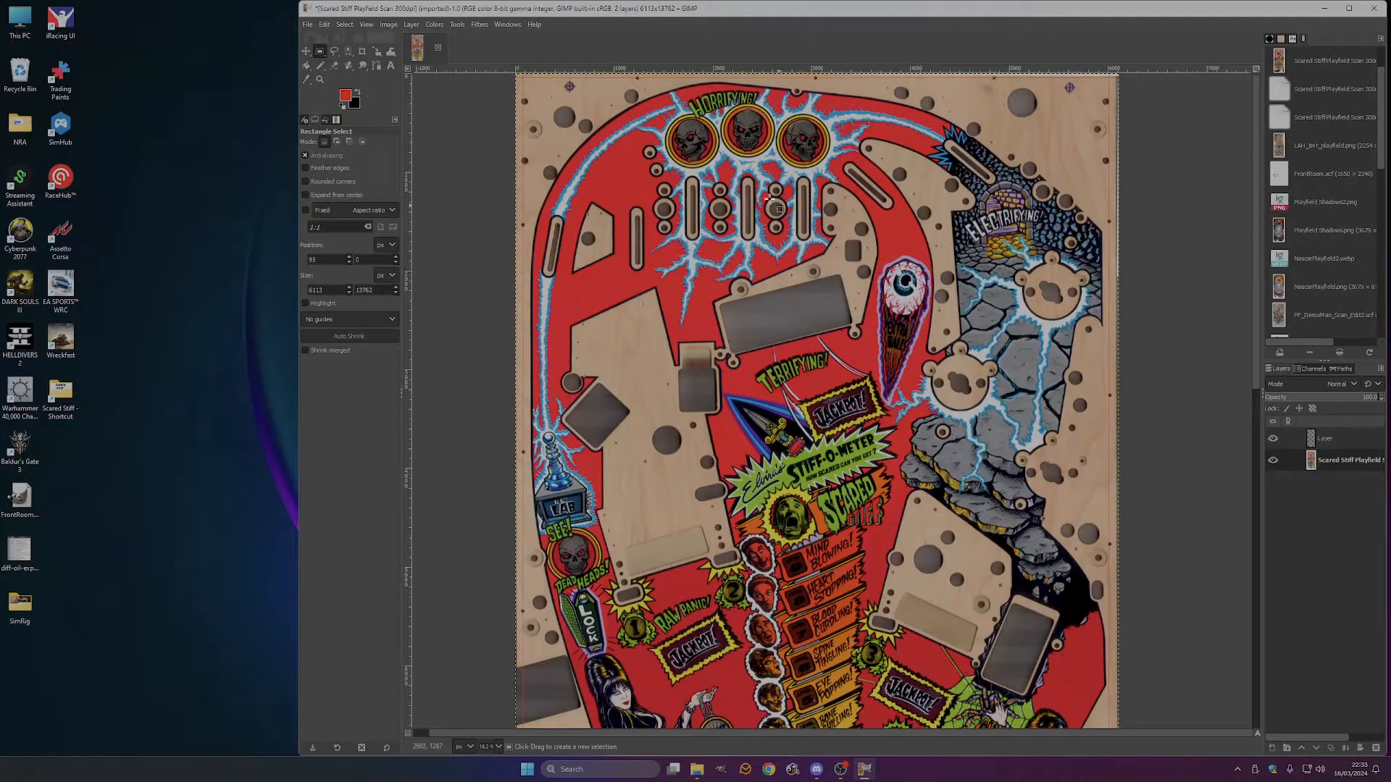
scroll("down", 3)
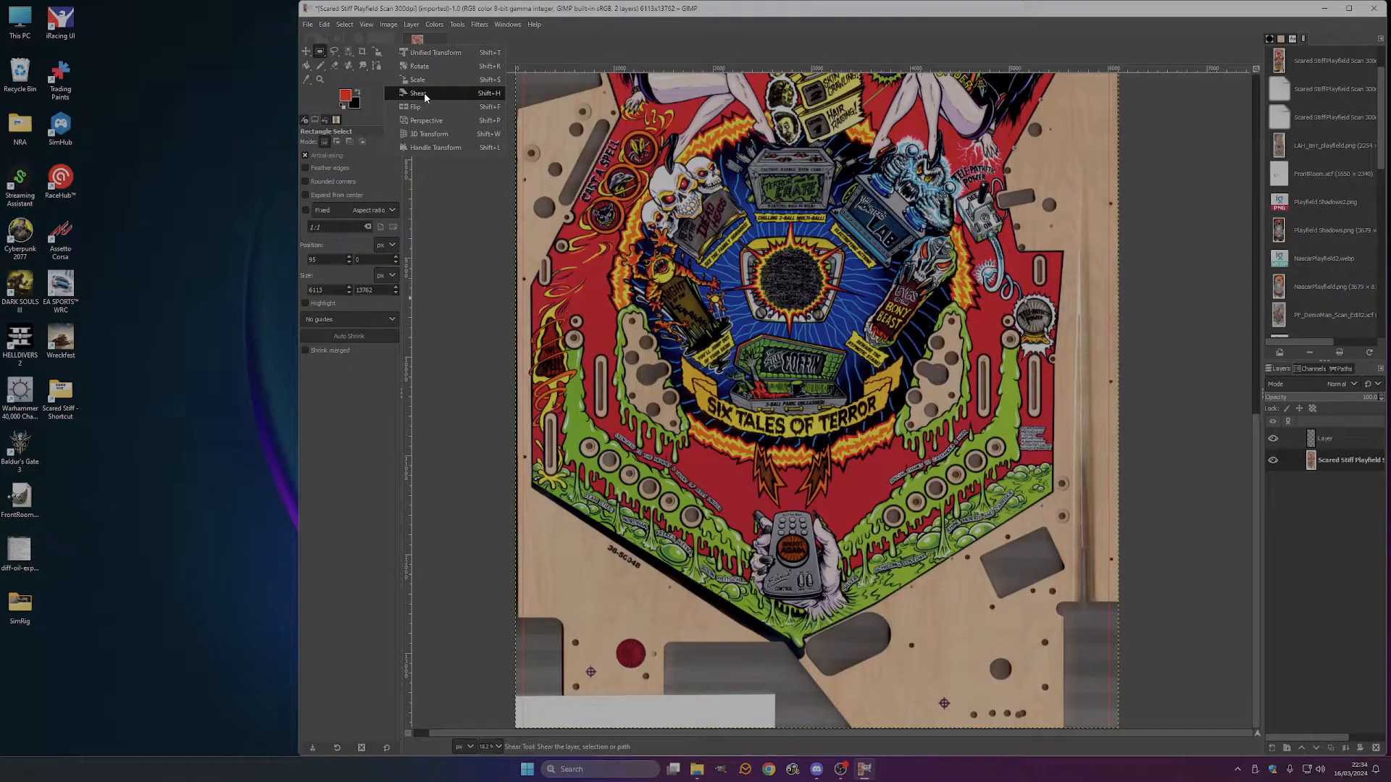
Shear the scan layer horizontally until its left edge aligns with the red guide line.
left_click(418, 93)
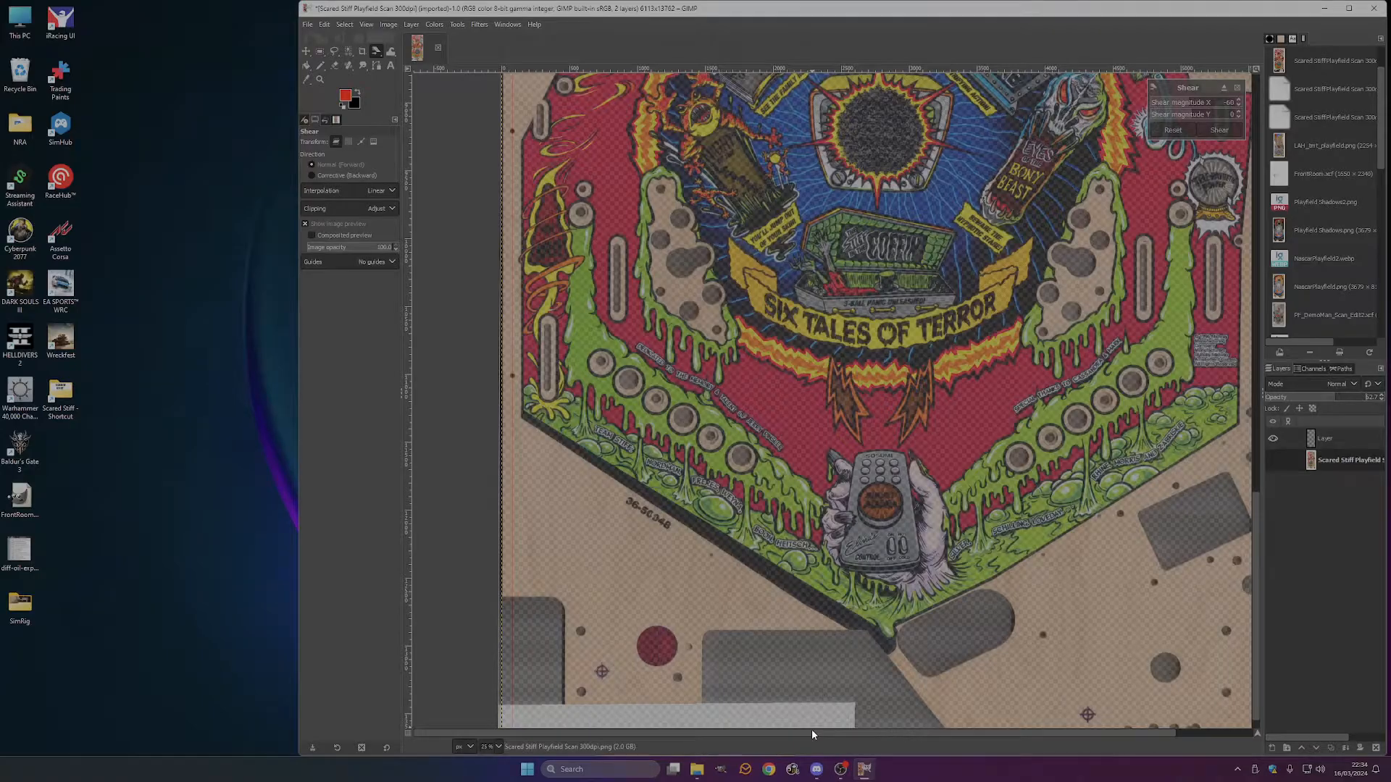
scroll("up", 3)
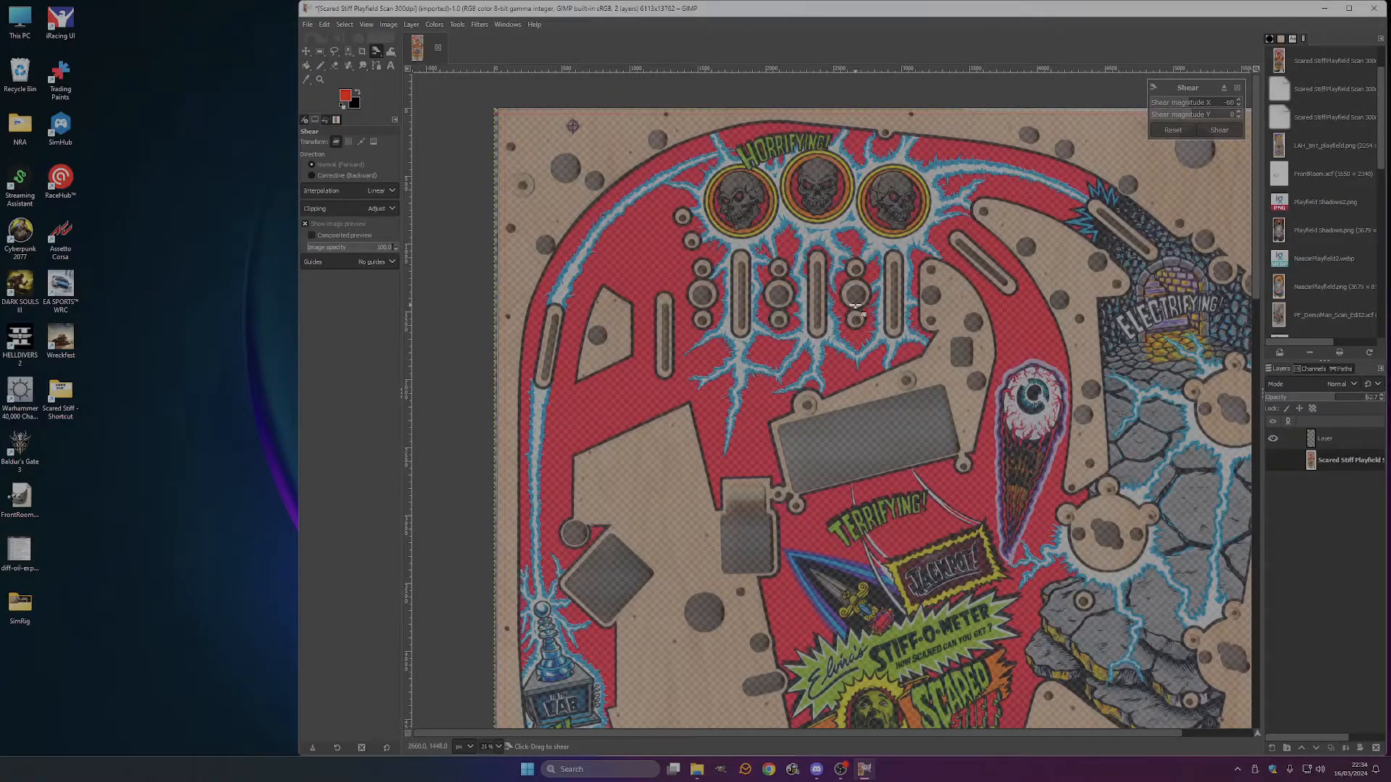
scroll("down", 3)
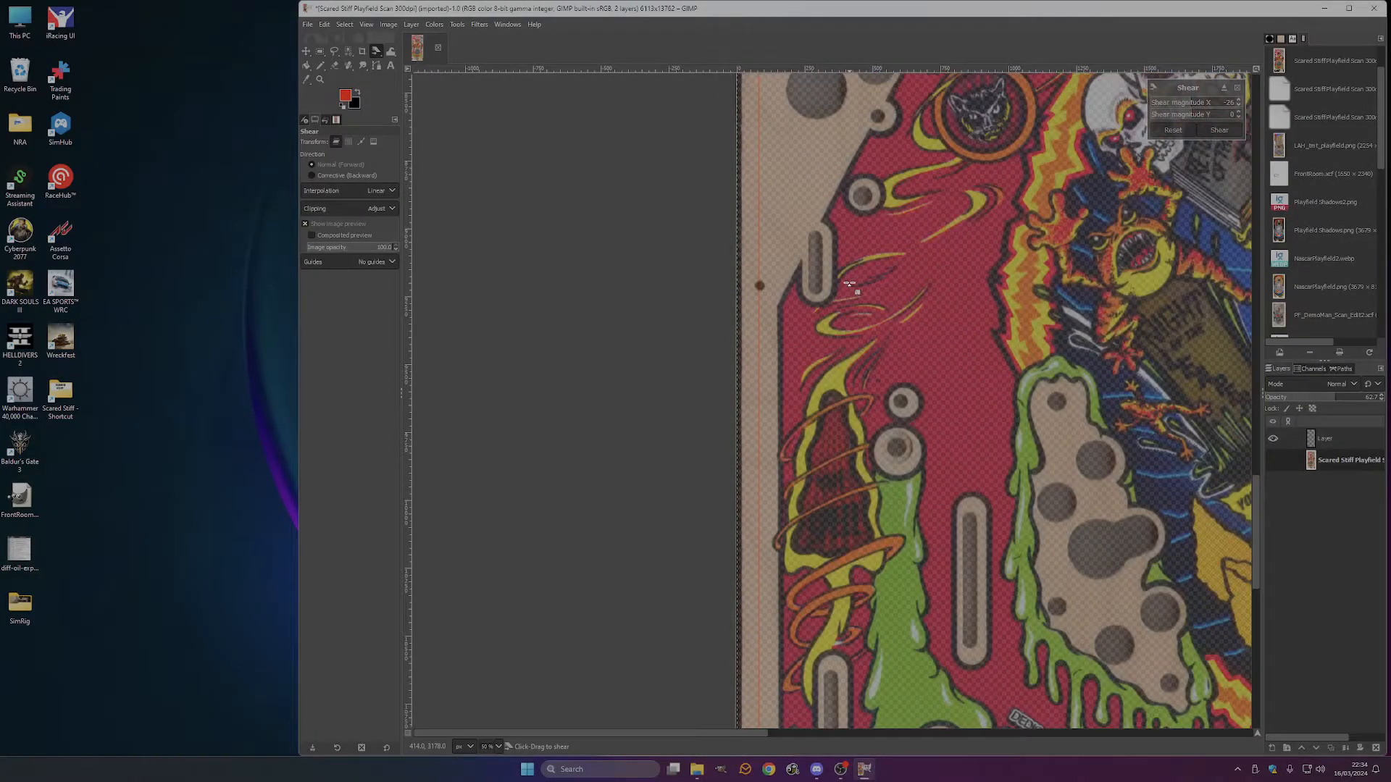
scroll("down", 3)
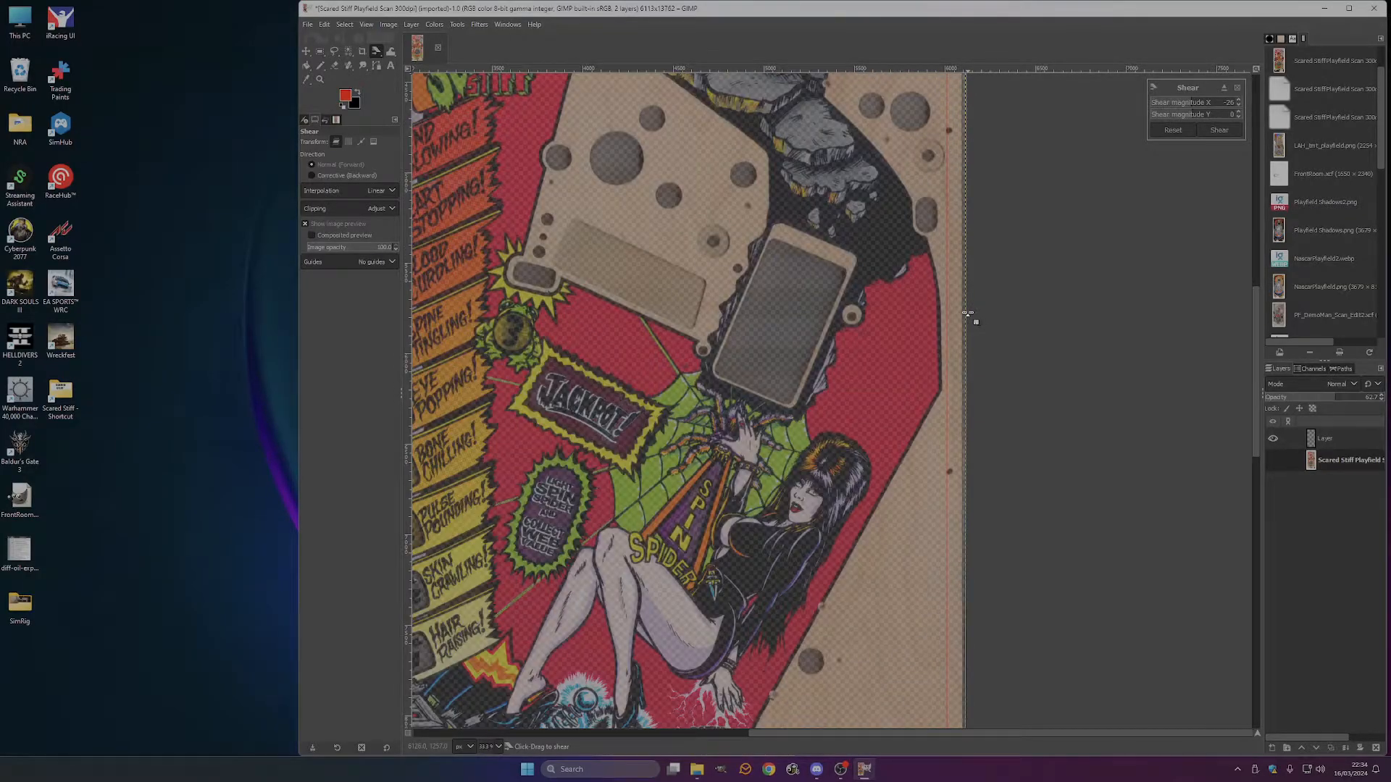
scroll("down", 3)
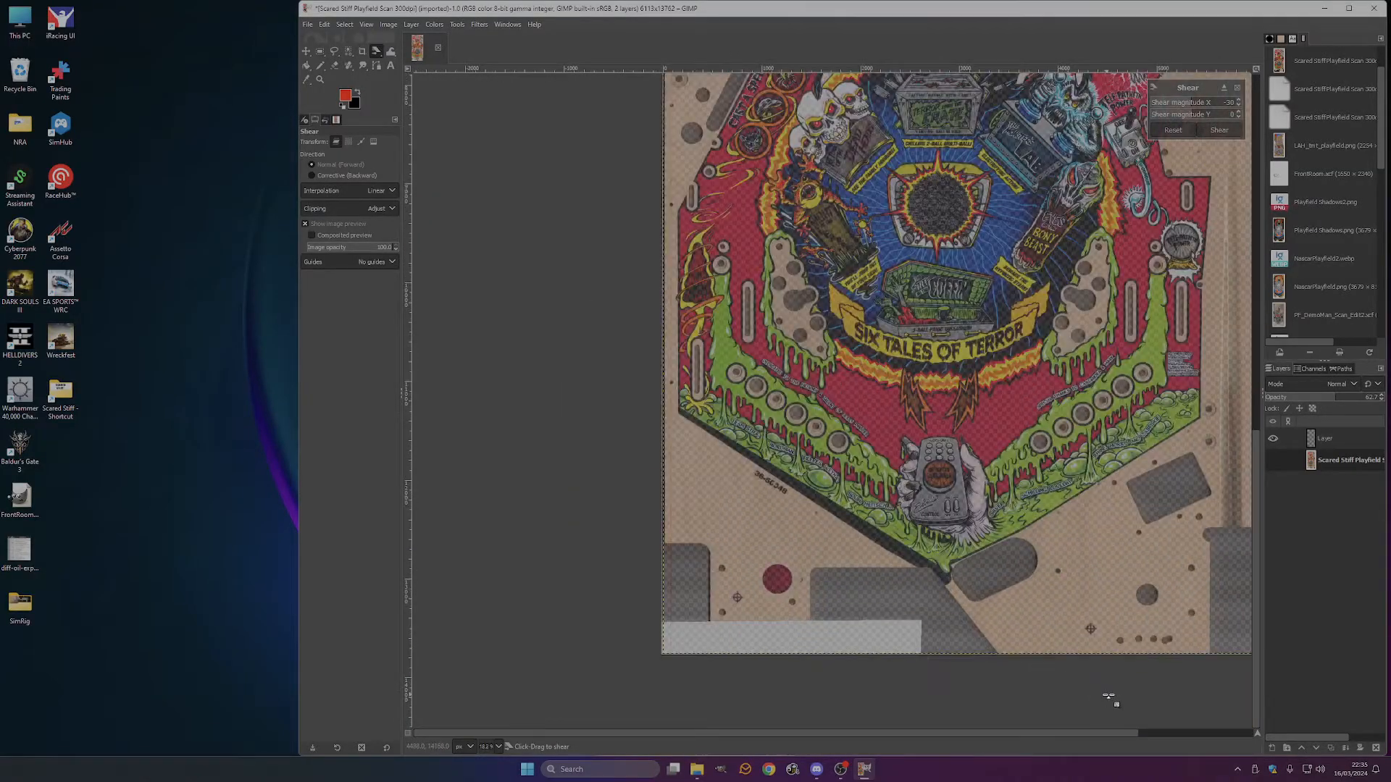
Apply the shear and reselect the scan layer in the Layers panel.
left_click(1218, 129)
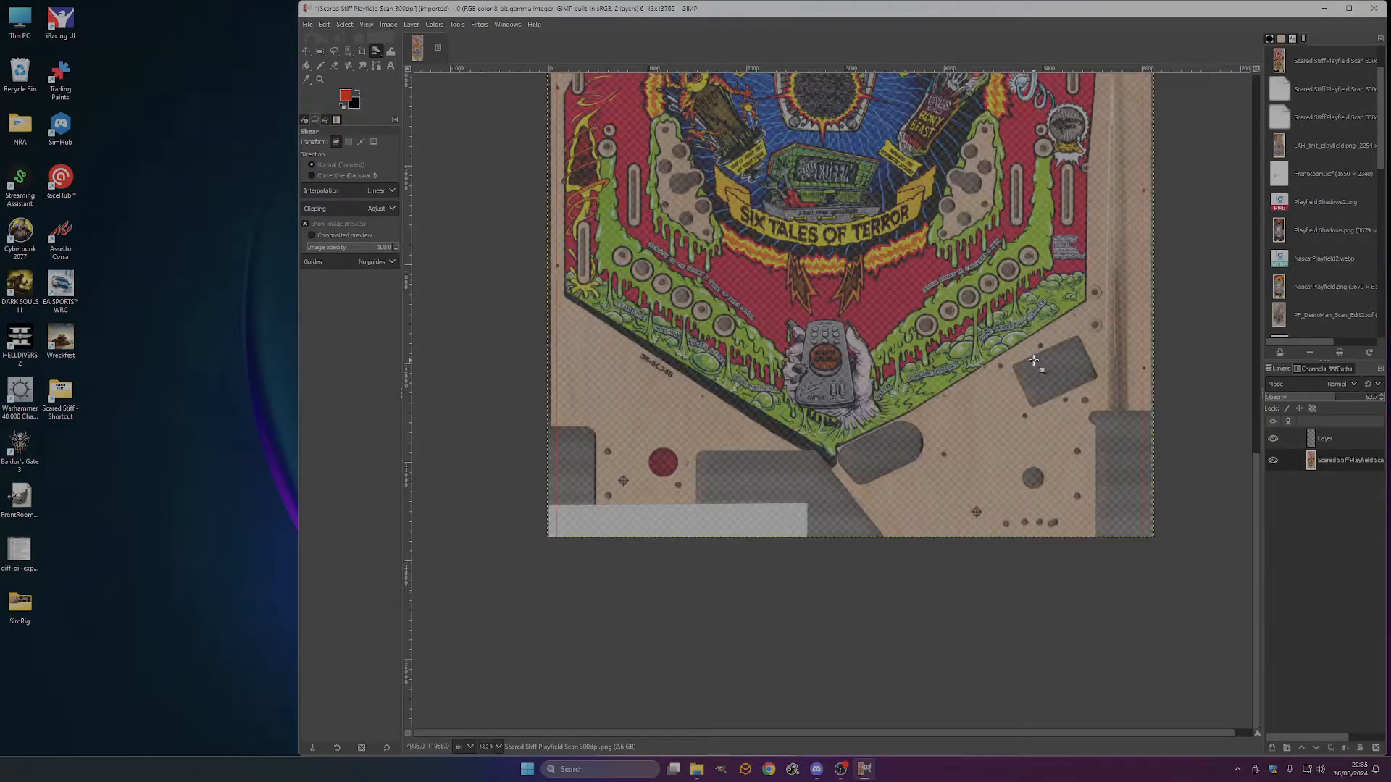
left_click(1274, 438)
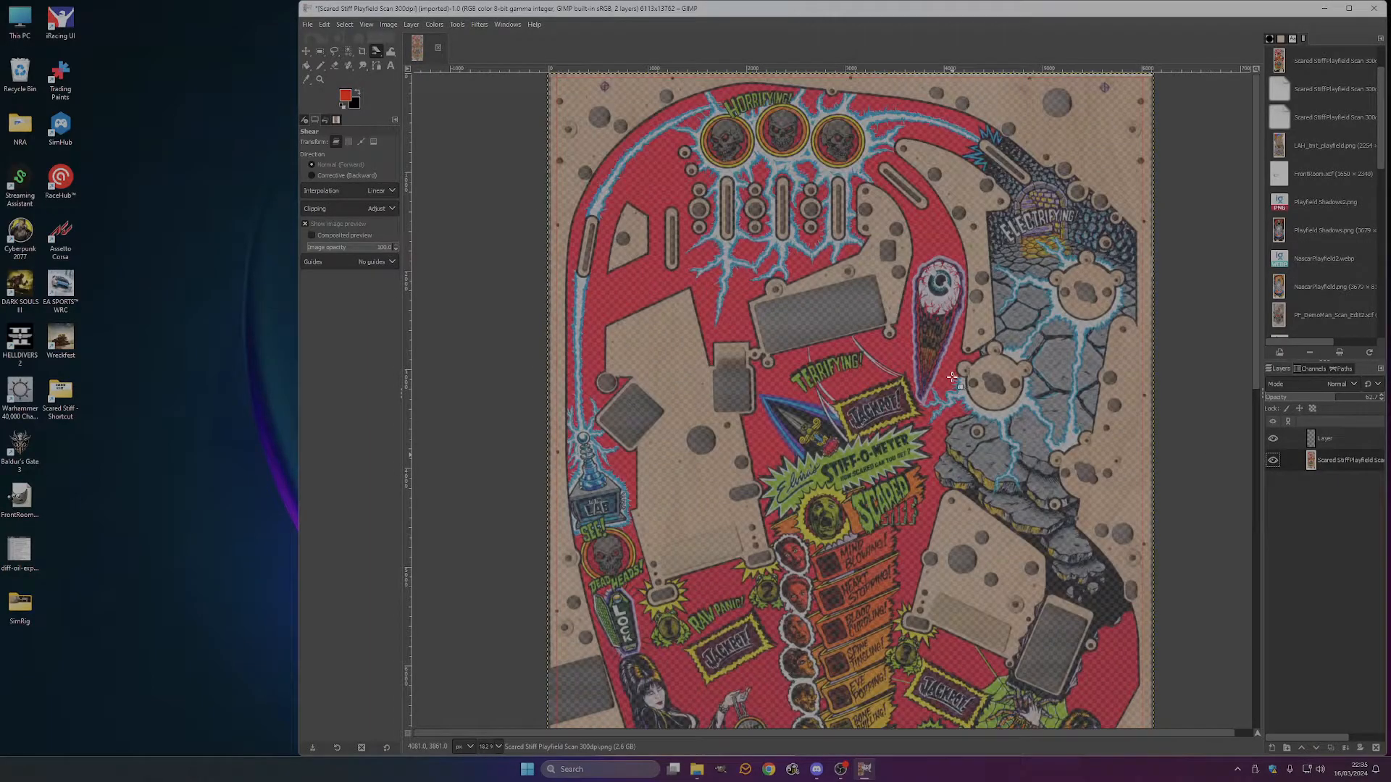
left_click(1273, 438)
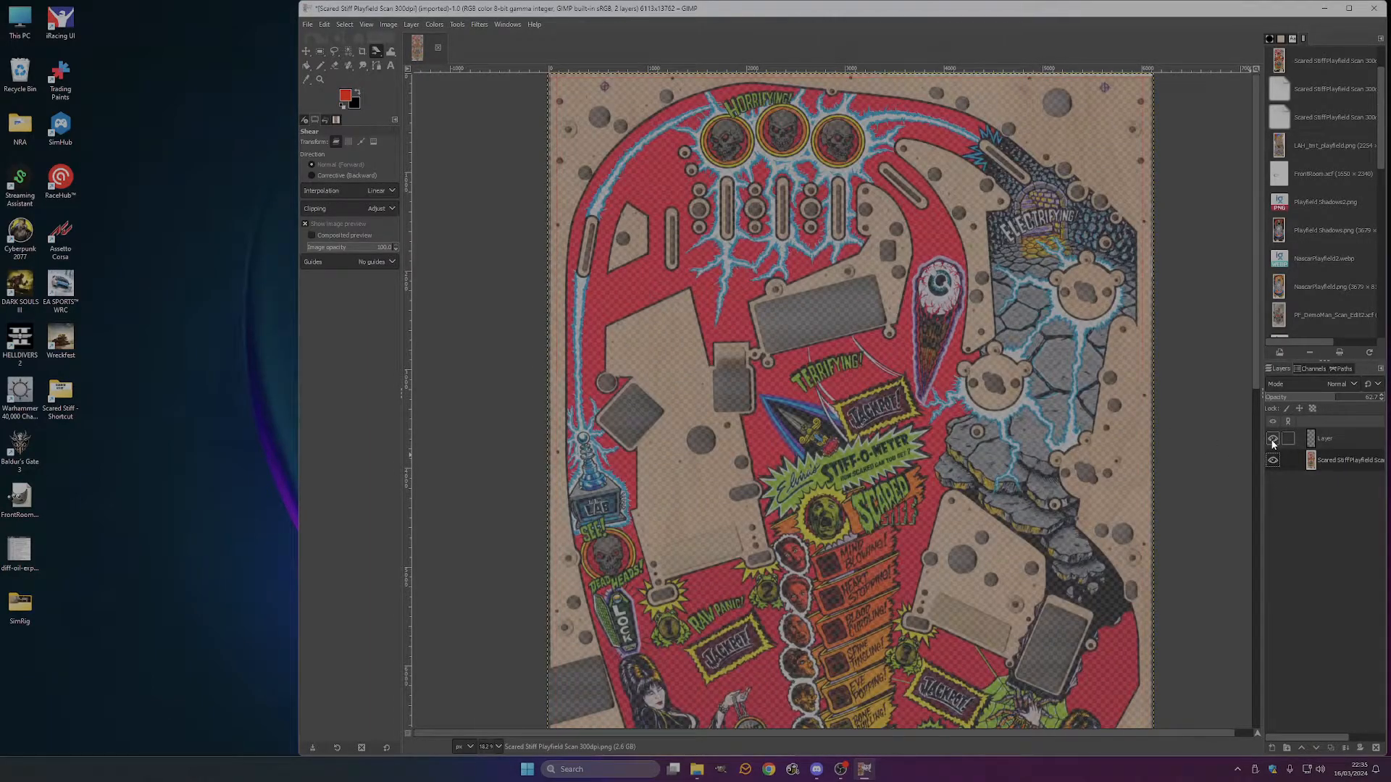
Fit a rectangle selection tightly to the straightened playfield's outer edges.
left_click(1272, 437)
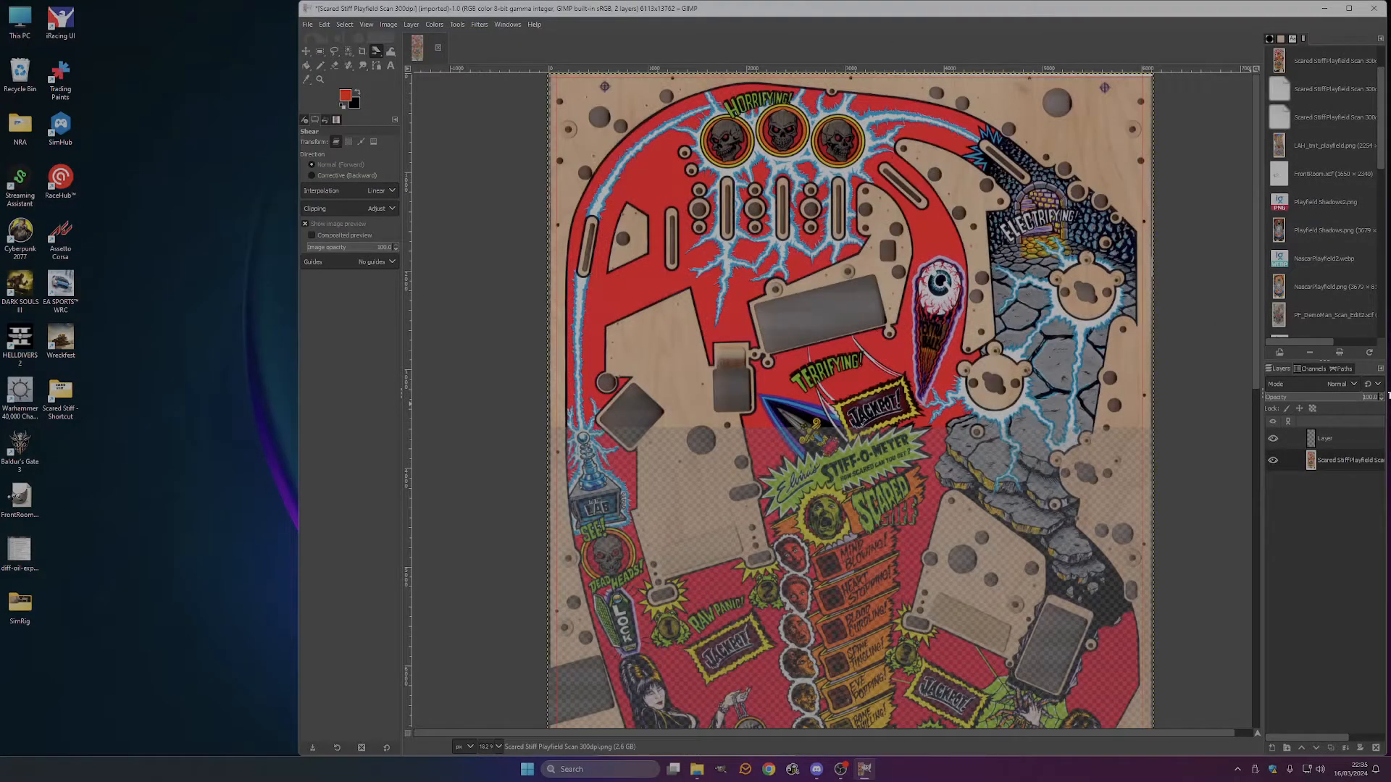
left_click(318, 50)
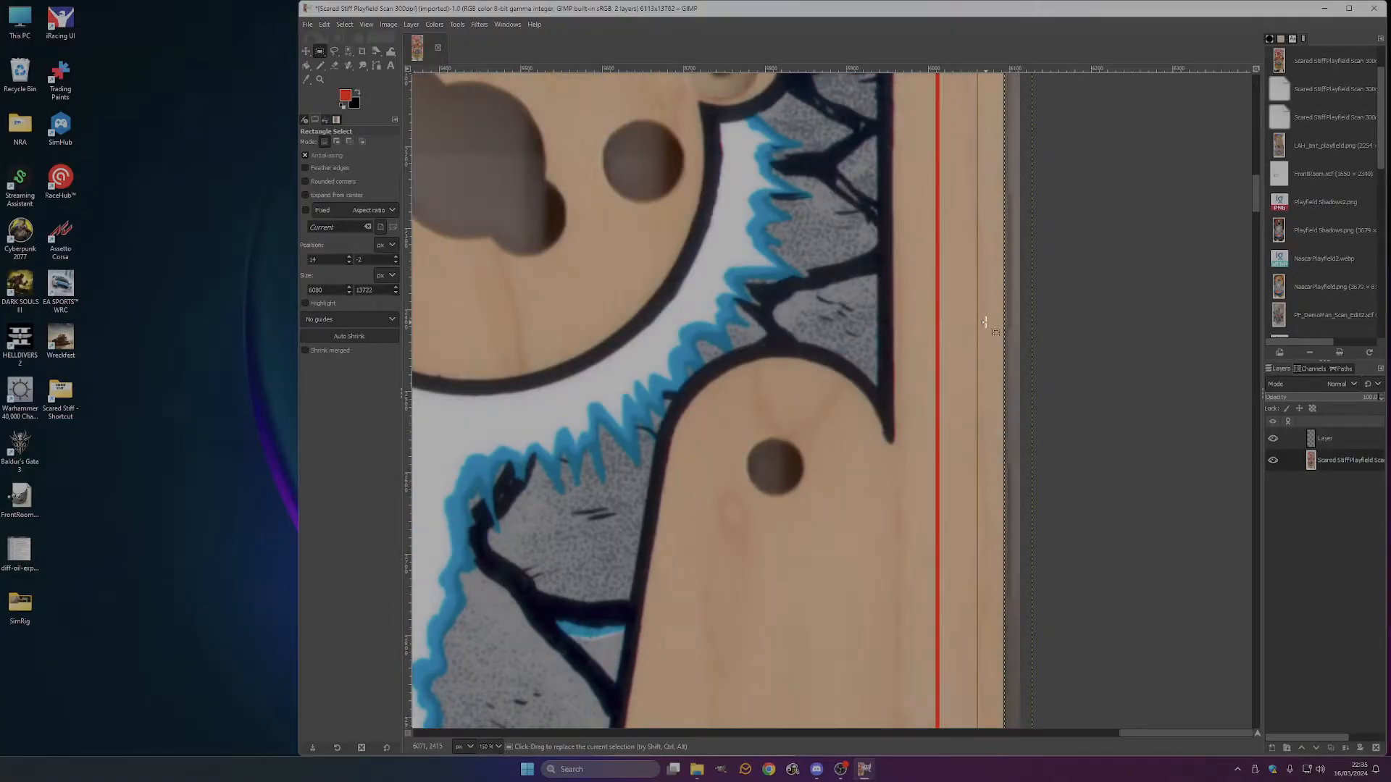
scroll("up", 3)
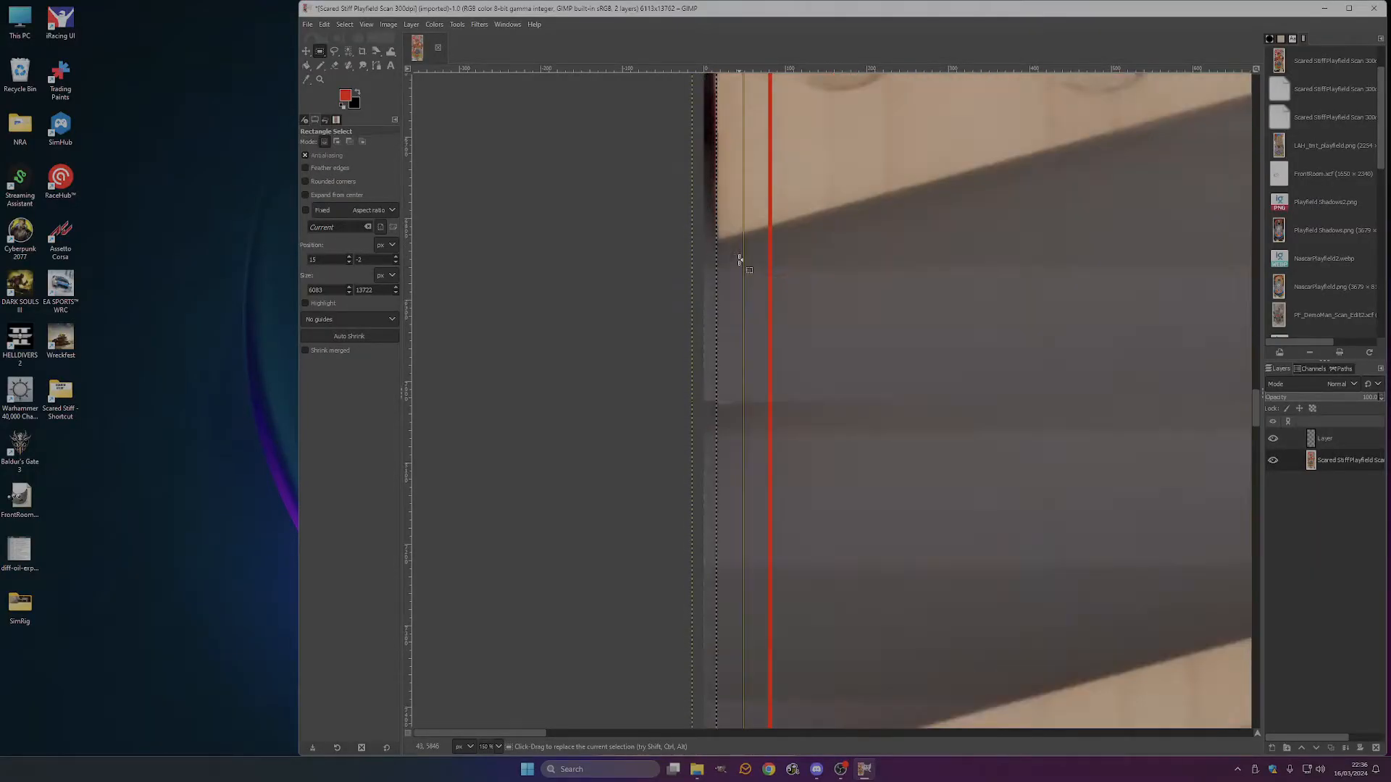
scroll("down", 3)
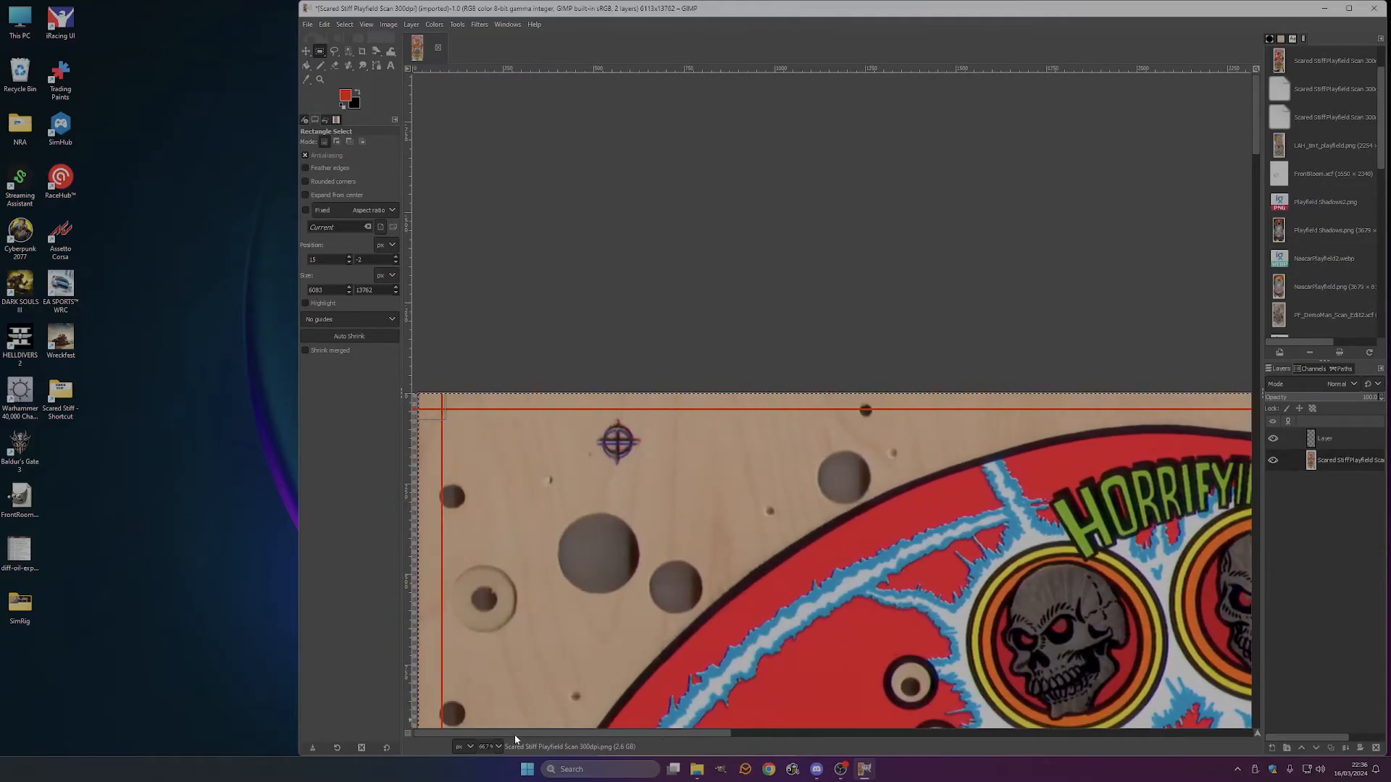
scroll("right", 3)
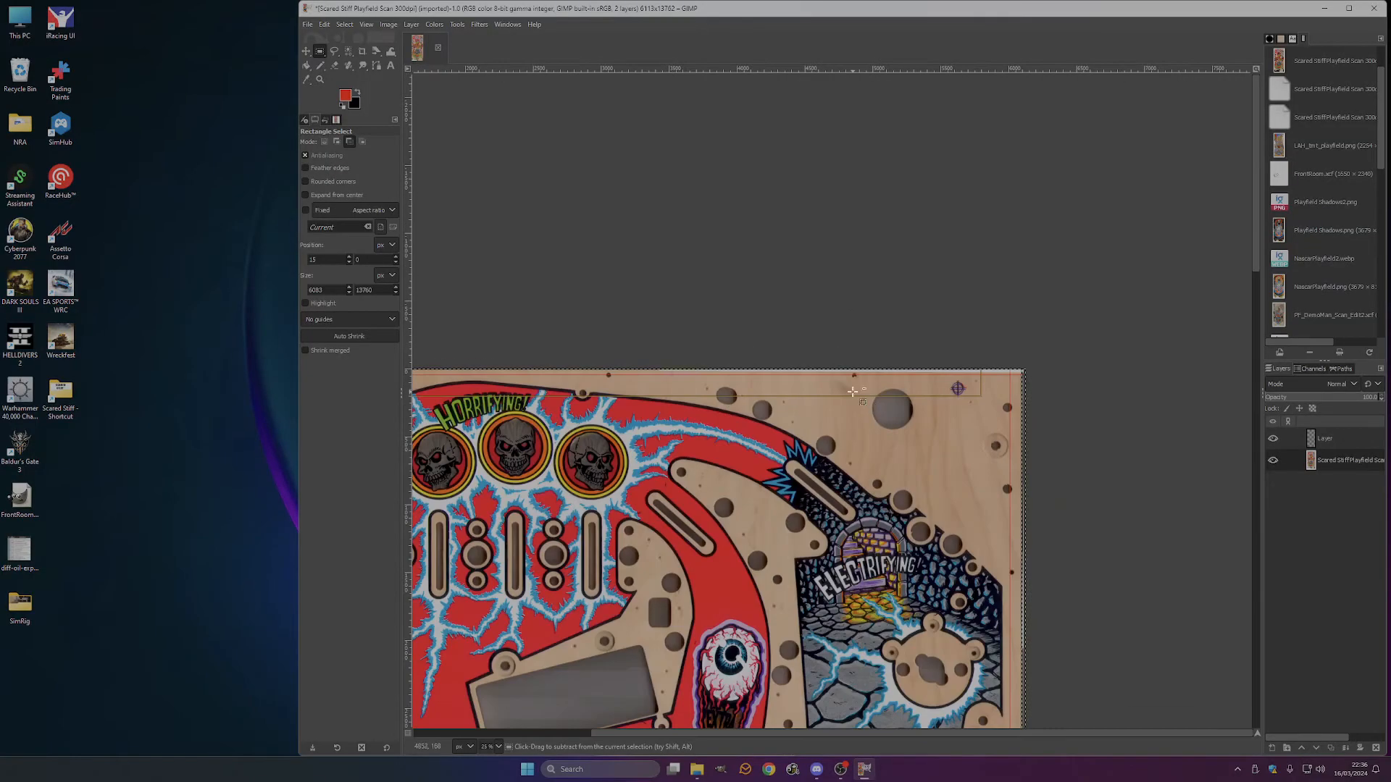
Crop the image to the playfield rectangle and hide the red guide layer.
left_click(388, 24)
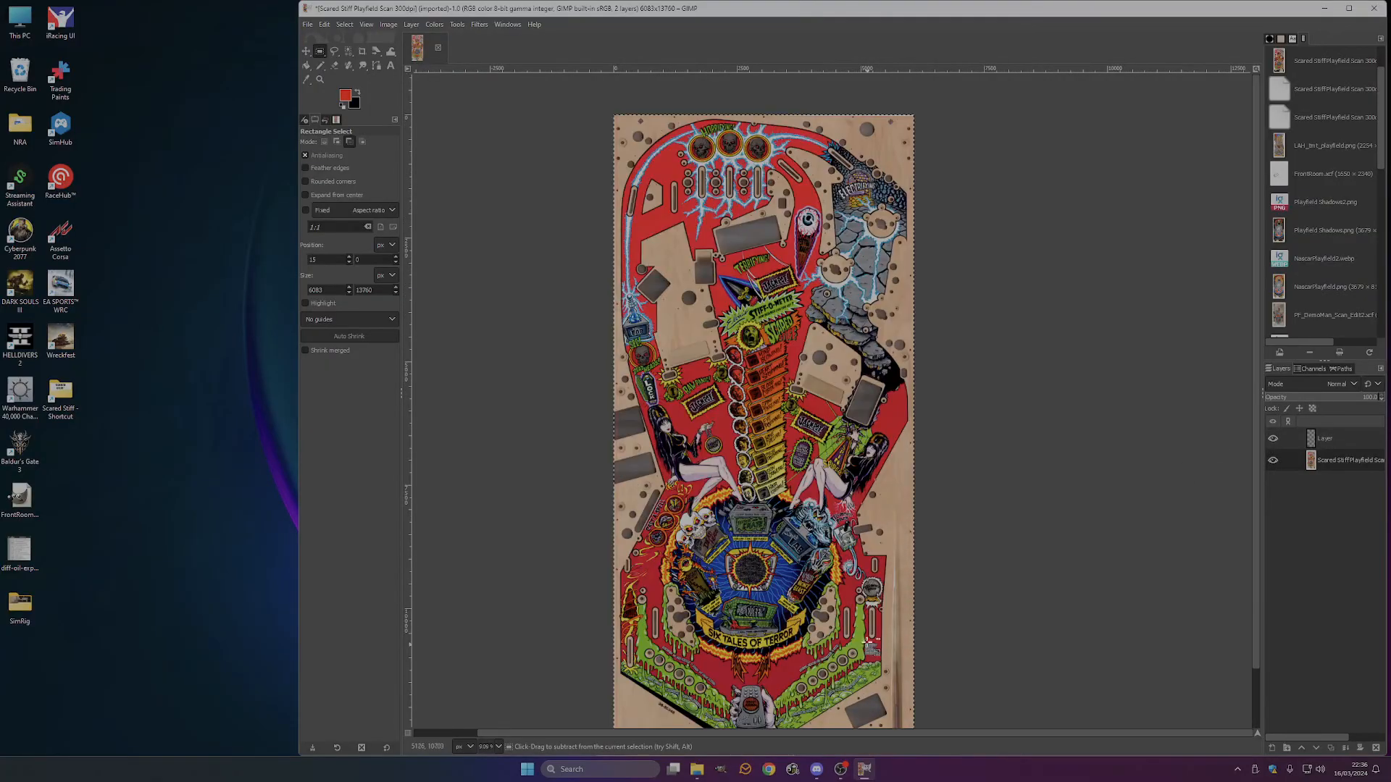
left_click(345, 24)
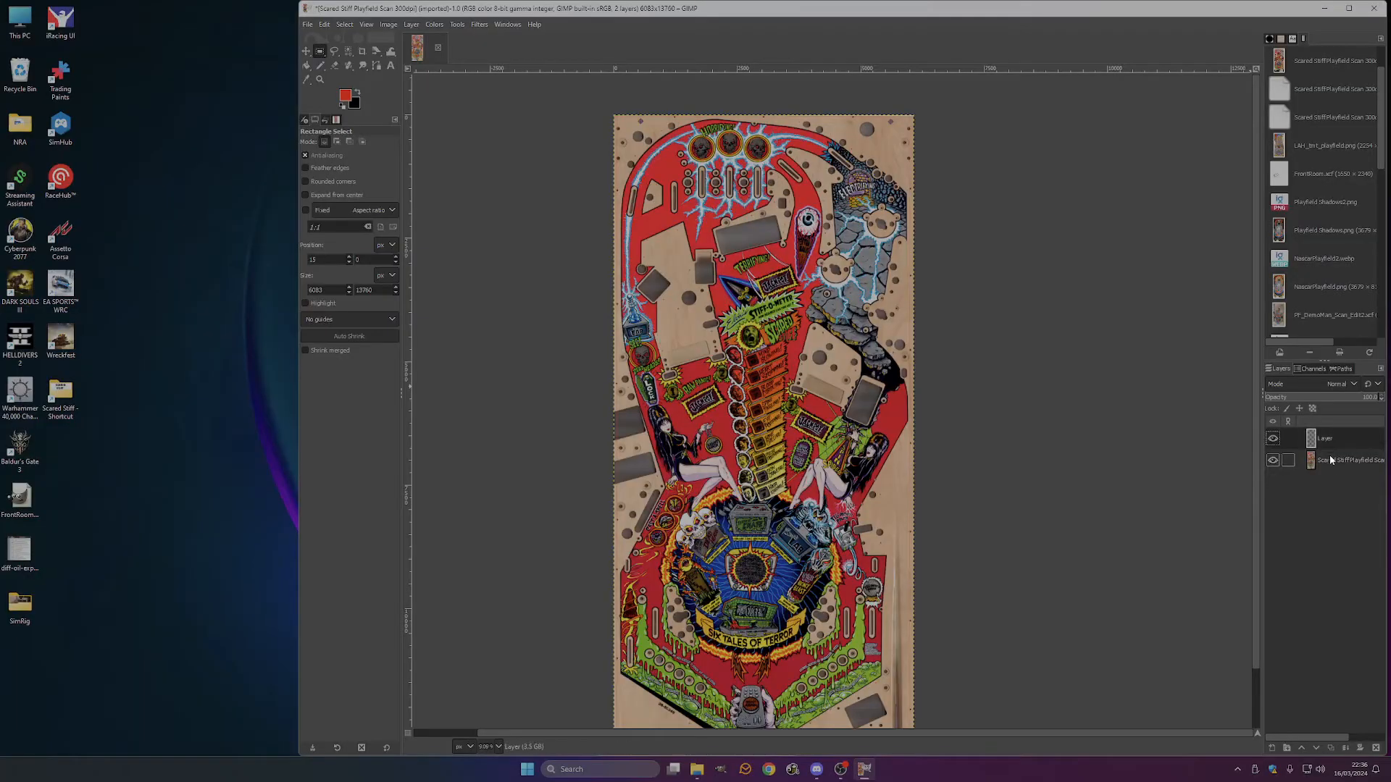
left_click(1348, 459)
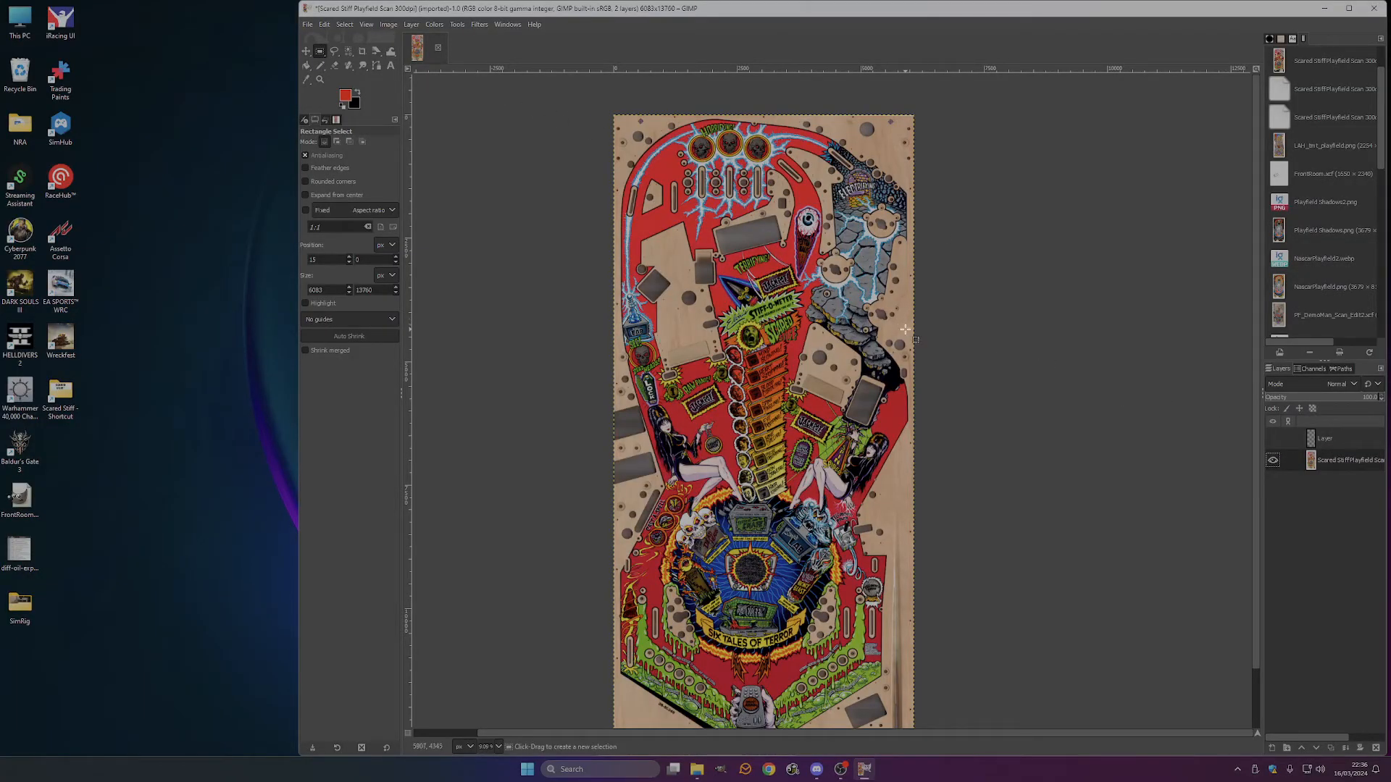
scroll("down", 3)
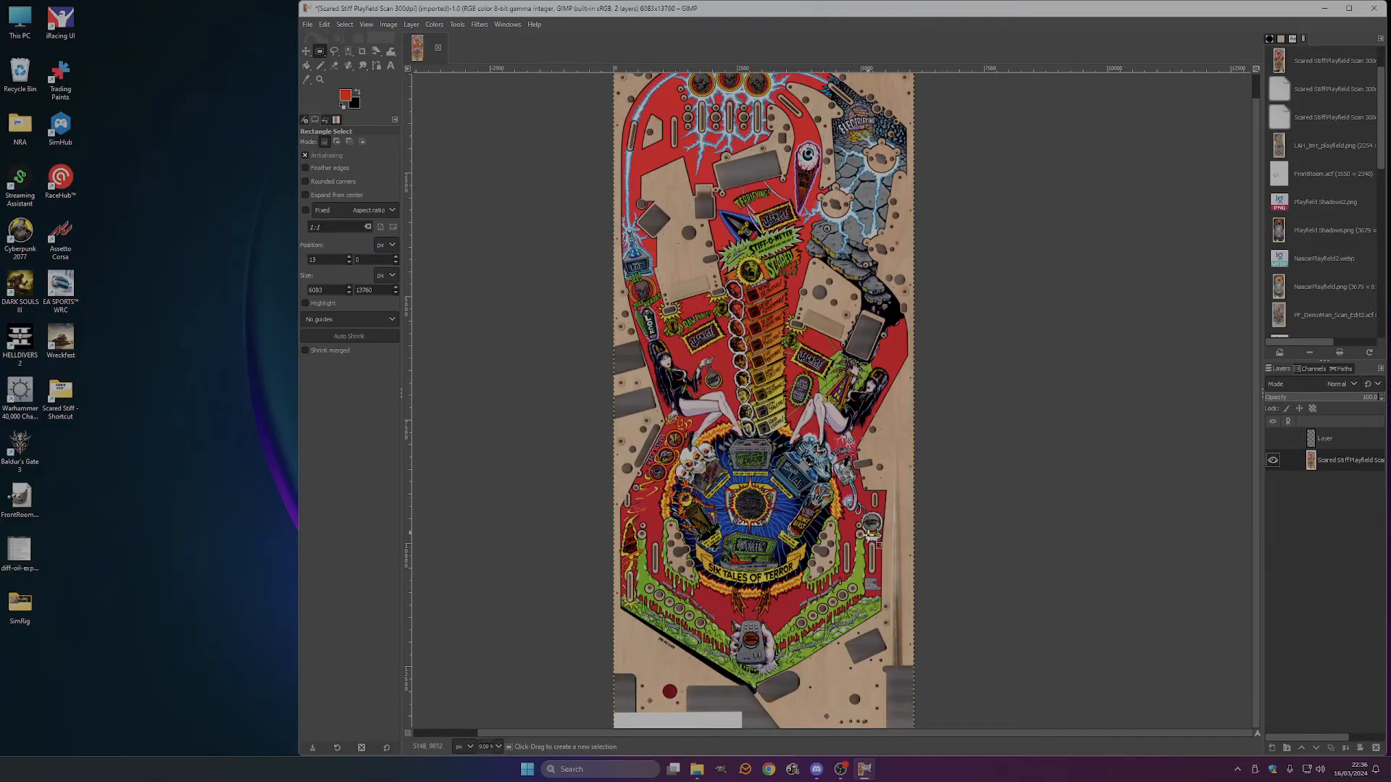